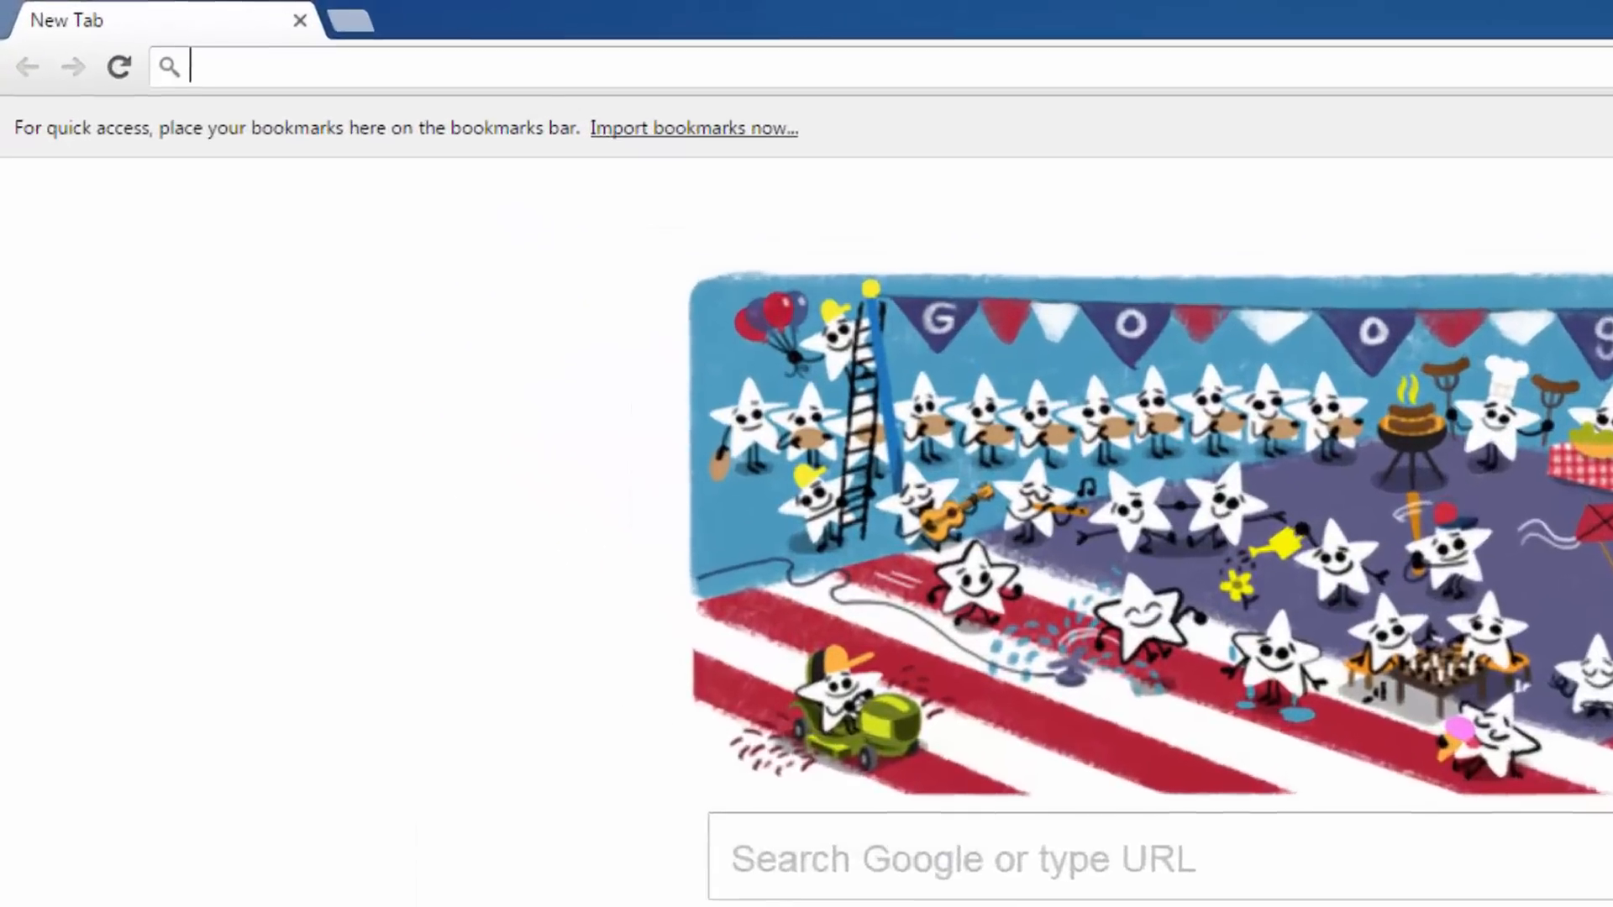
Go to the suggested amcrest.com address in Chrome
{"action": "type", "text": "amcrest.com/v"}
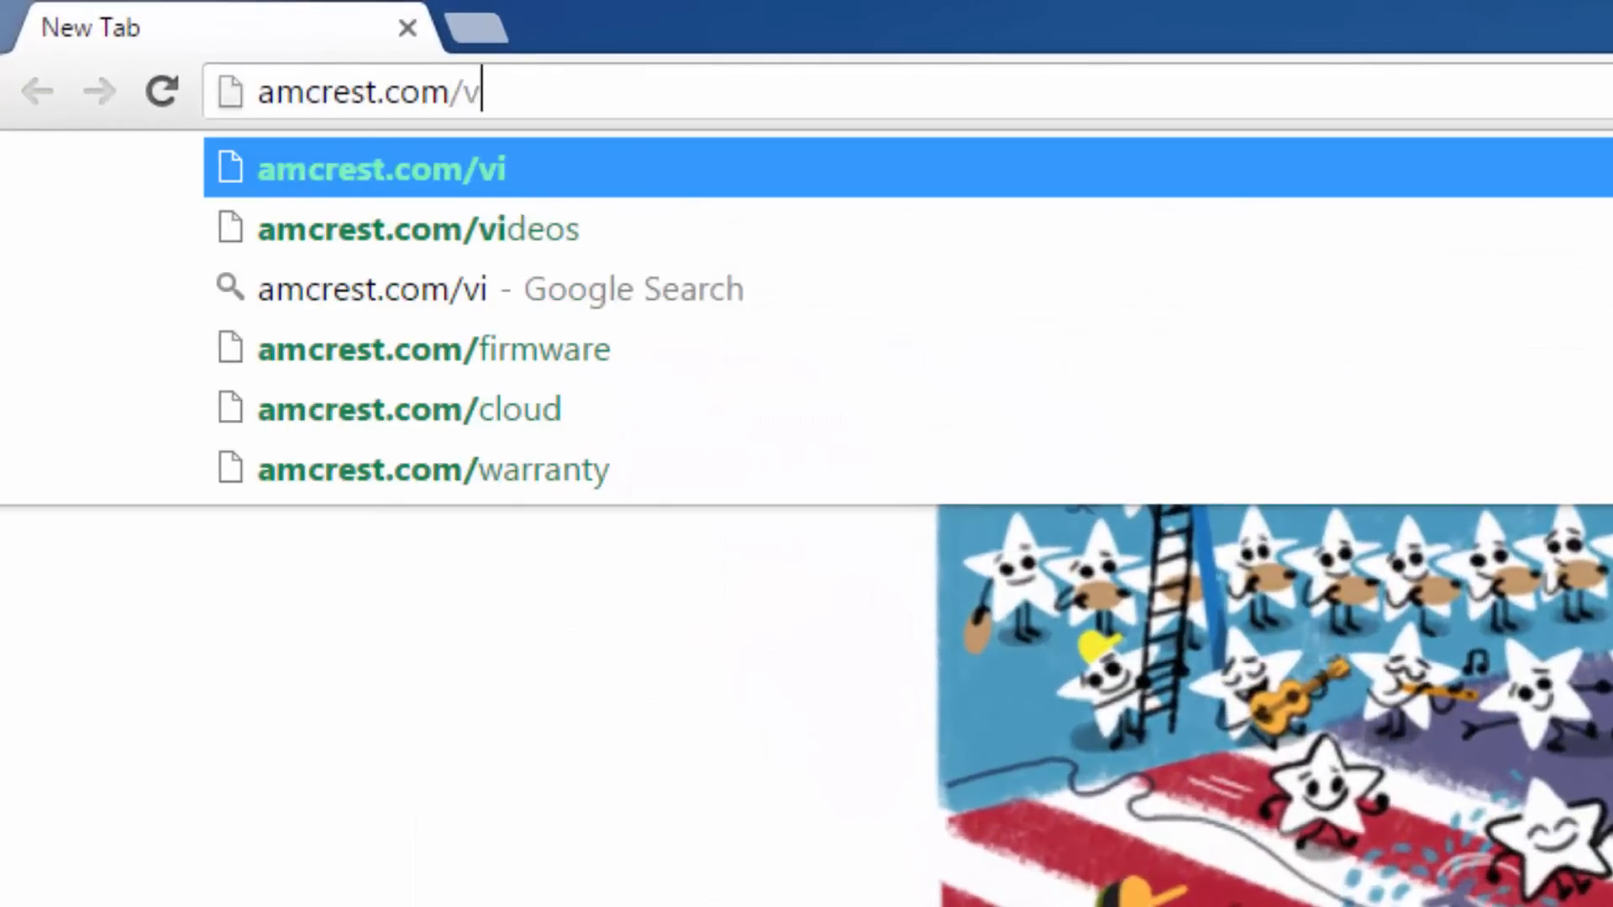
{"action": "left_click", "coordinate": [417, 229]}
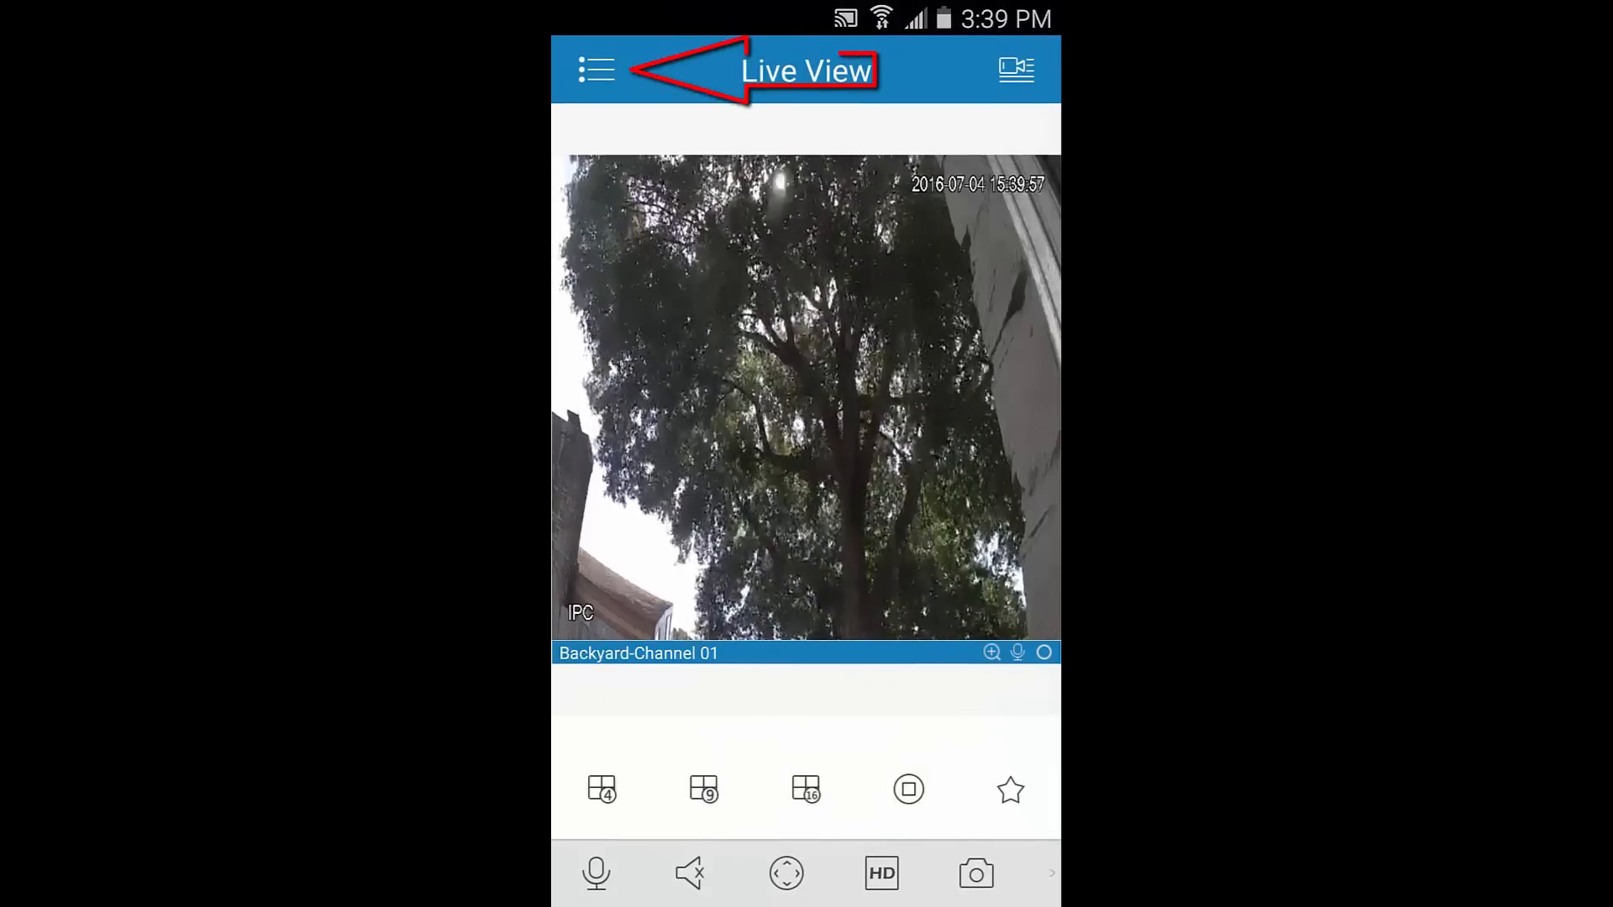
Reach the Motion Detect settings via the main menu and Configuration Center
{"action": "left_click", "coordinate": [594, 69]}
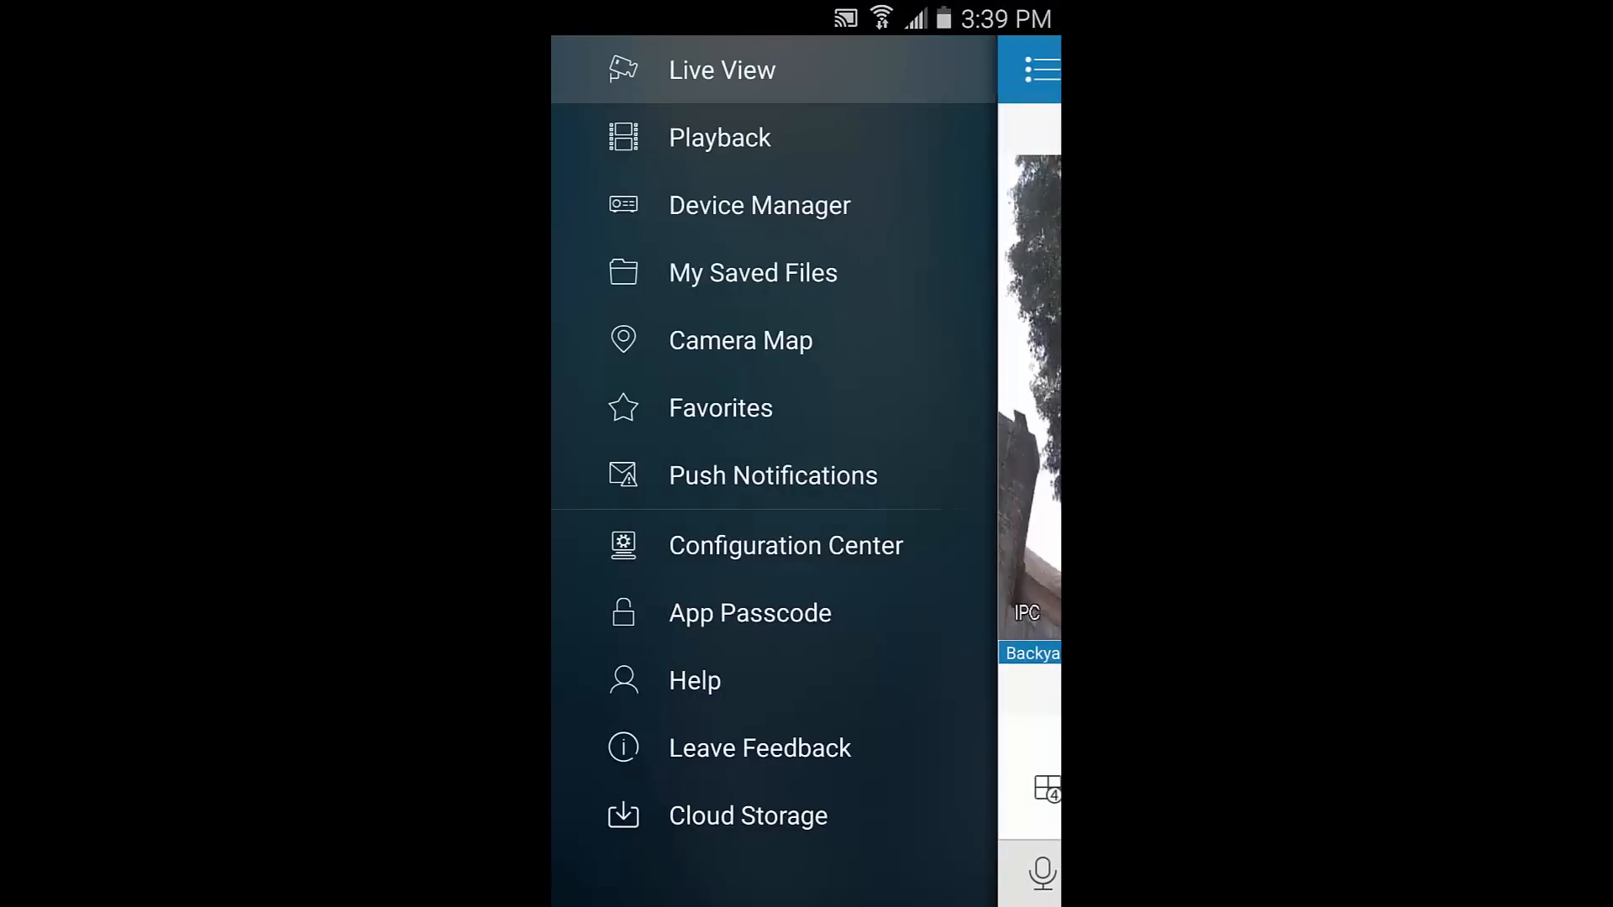
{"action": "left_click", "coordinate": [785, 545]}
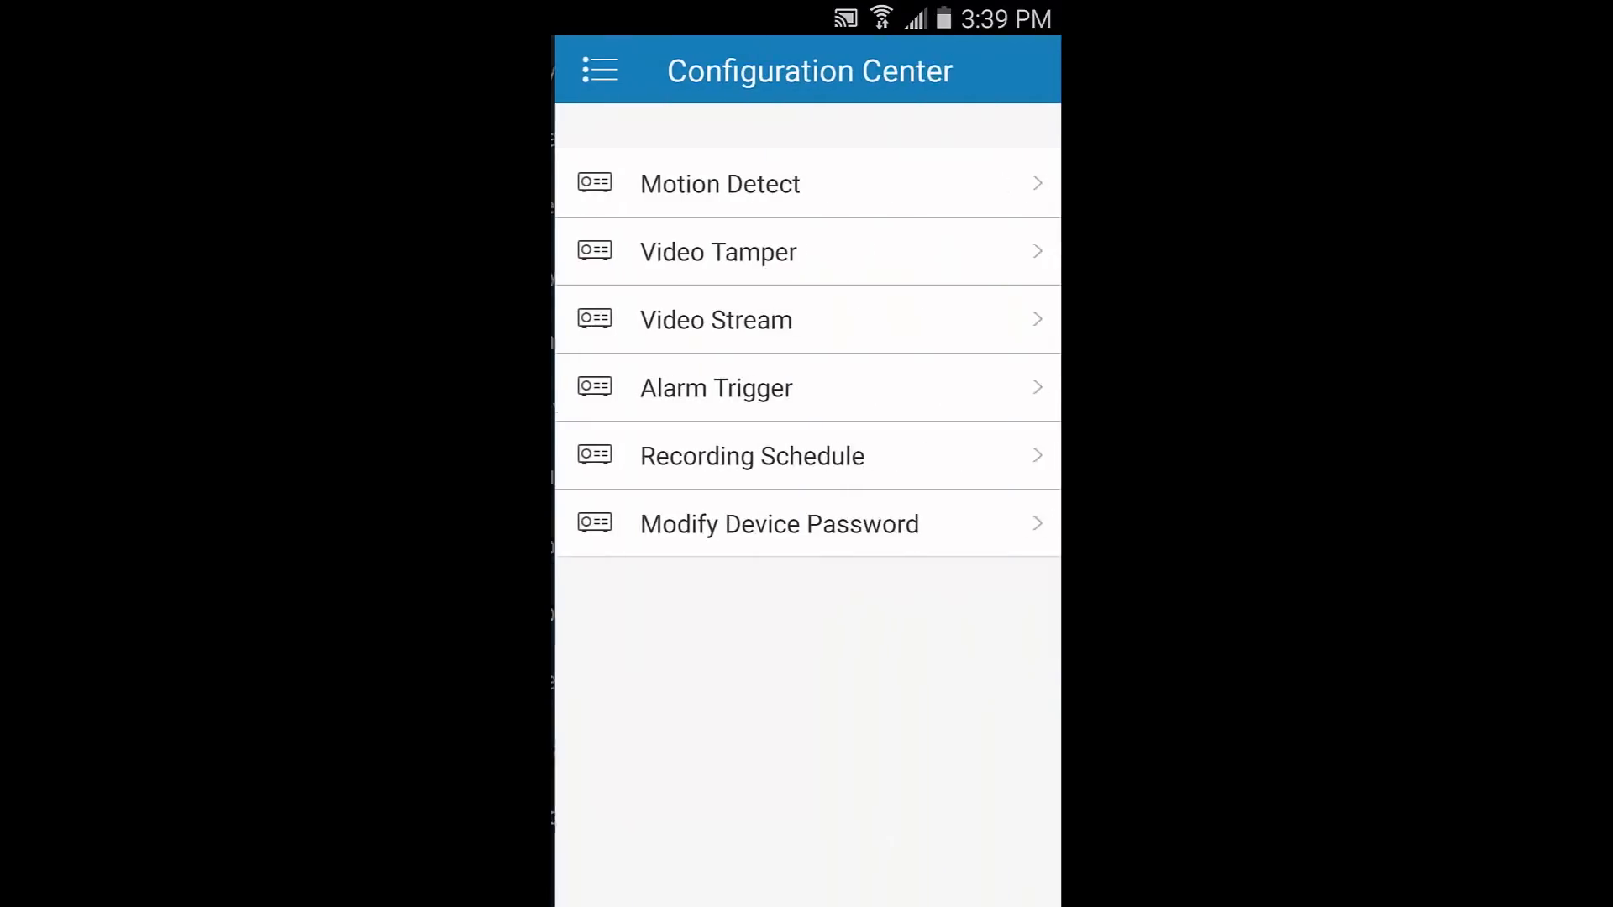
{"action": "left_click", "coordinate": [600, 71]}
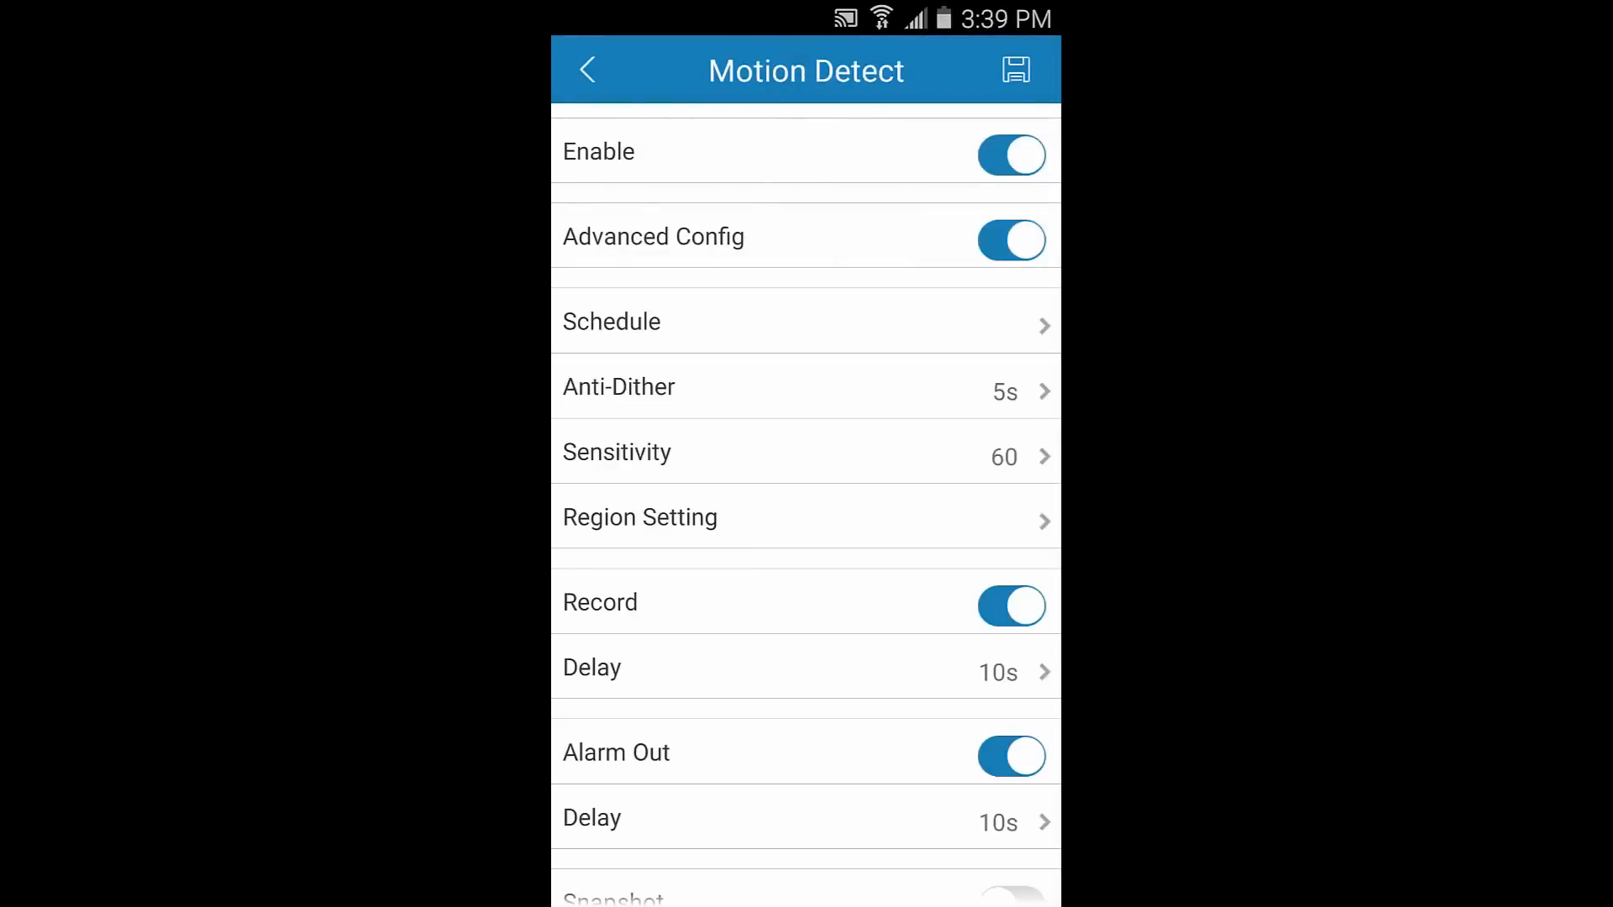
View the weekly motion detection schedule from the Motion Detect settings
{"action": "left_click", "coordinate": [611, 321]}
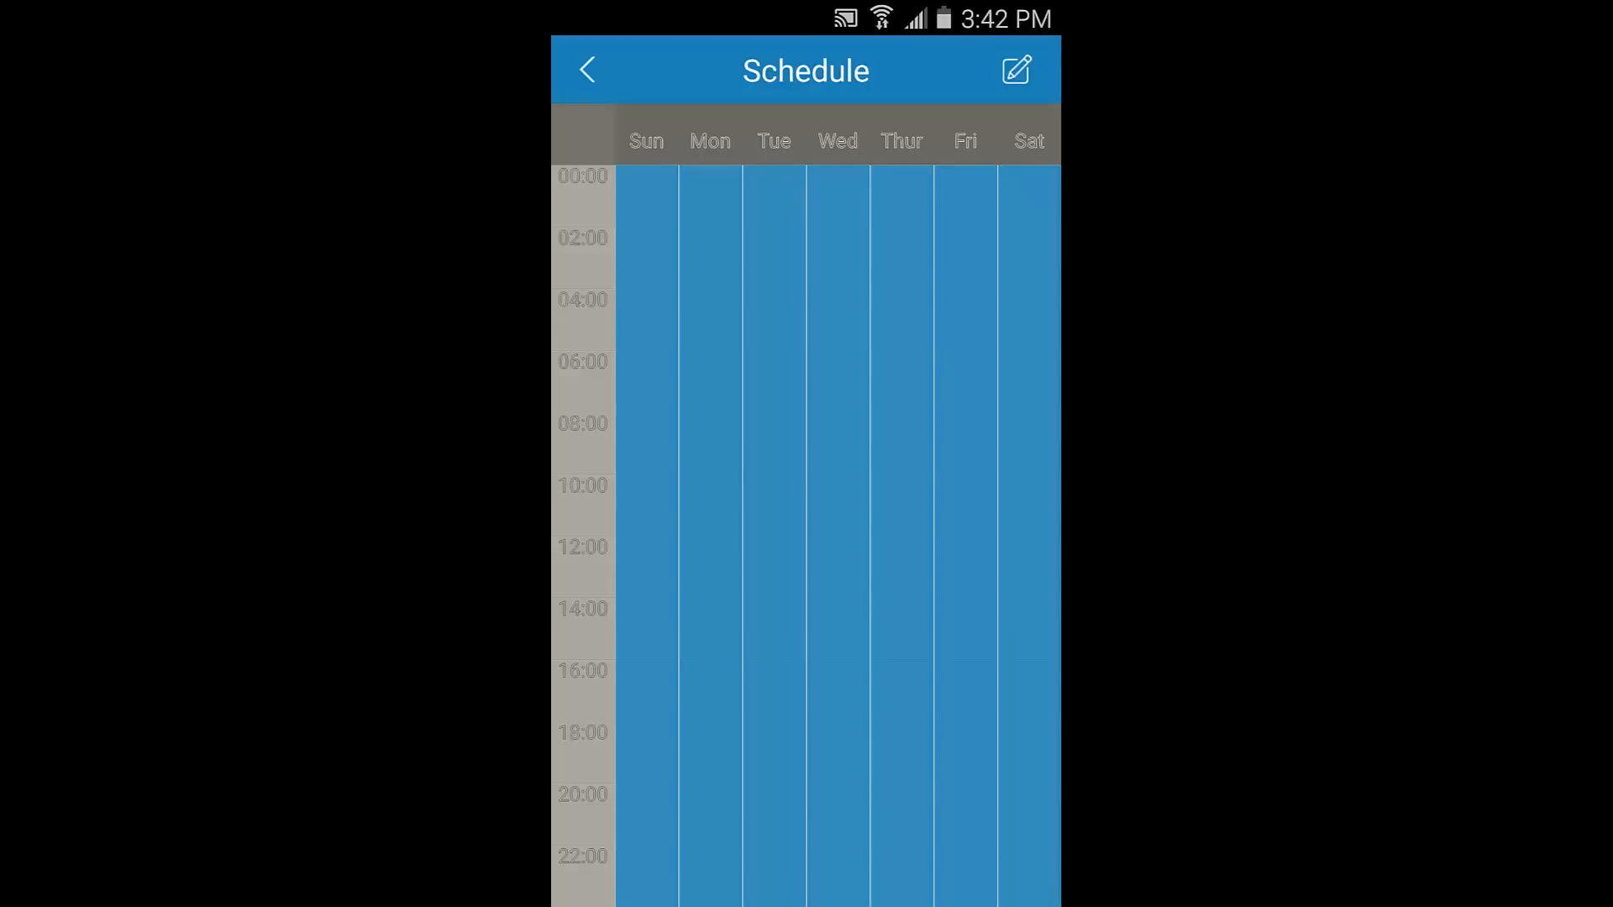
Begin editing Sunday's list of schedule time periods
{"action": "left_click", "coordinate": [1014, 70]}
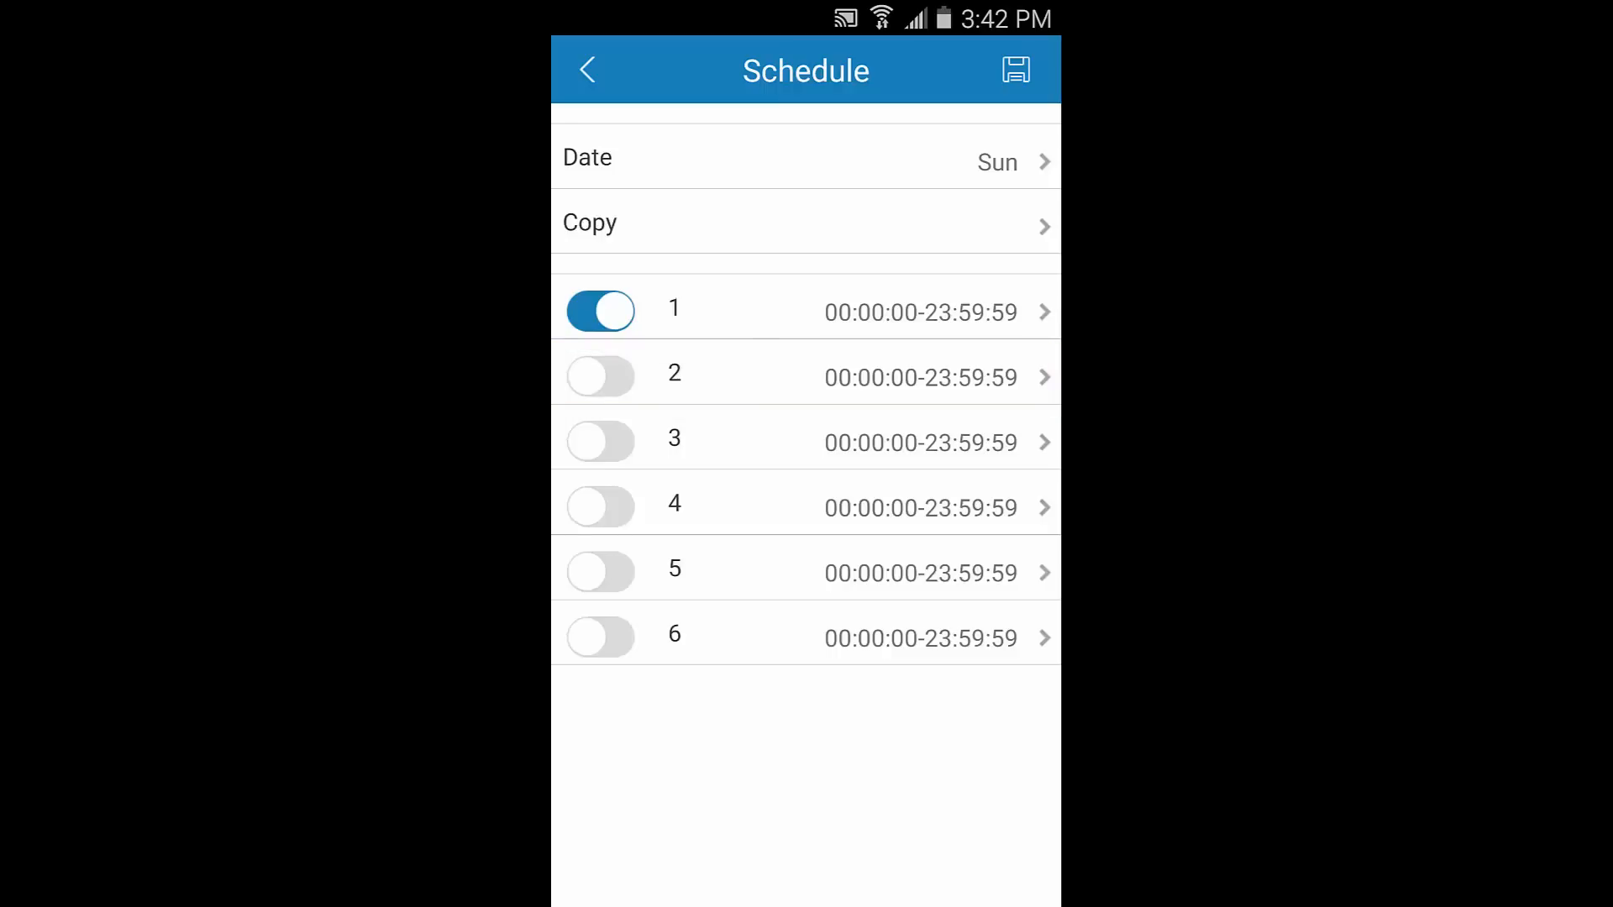
Set period 1 to 02:00:00-03:59:59 and enable period 2 at 04:00:00-05:59:59
{"action": "left_click", "coordinate": [919, 312]}
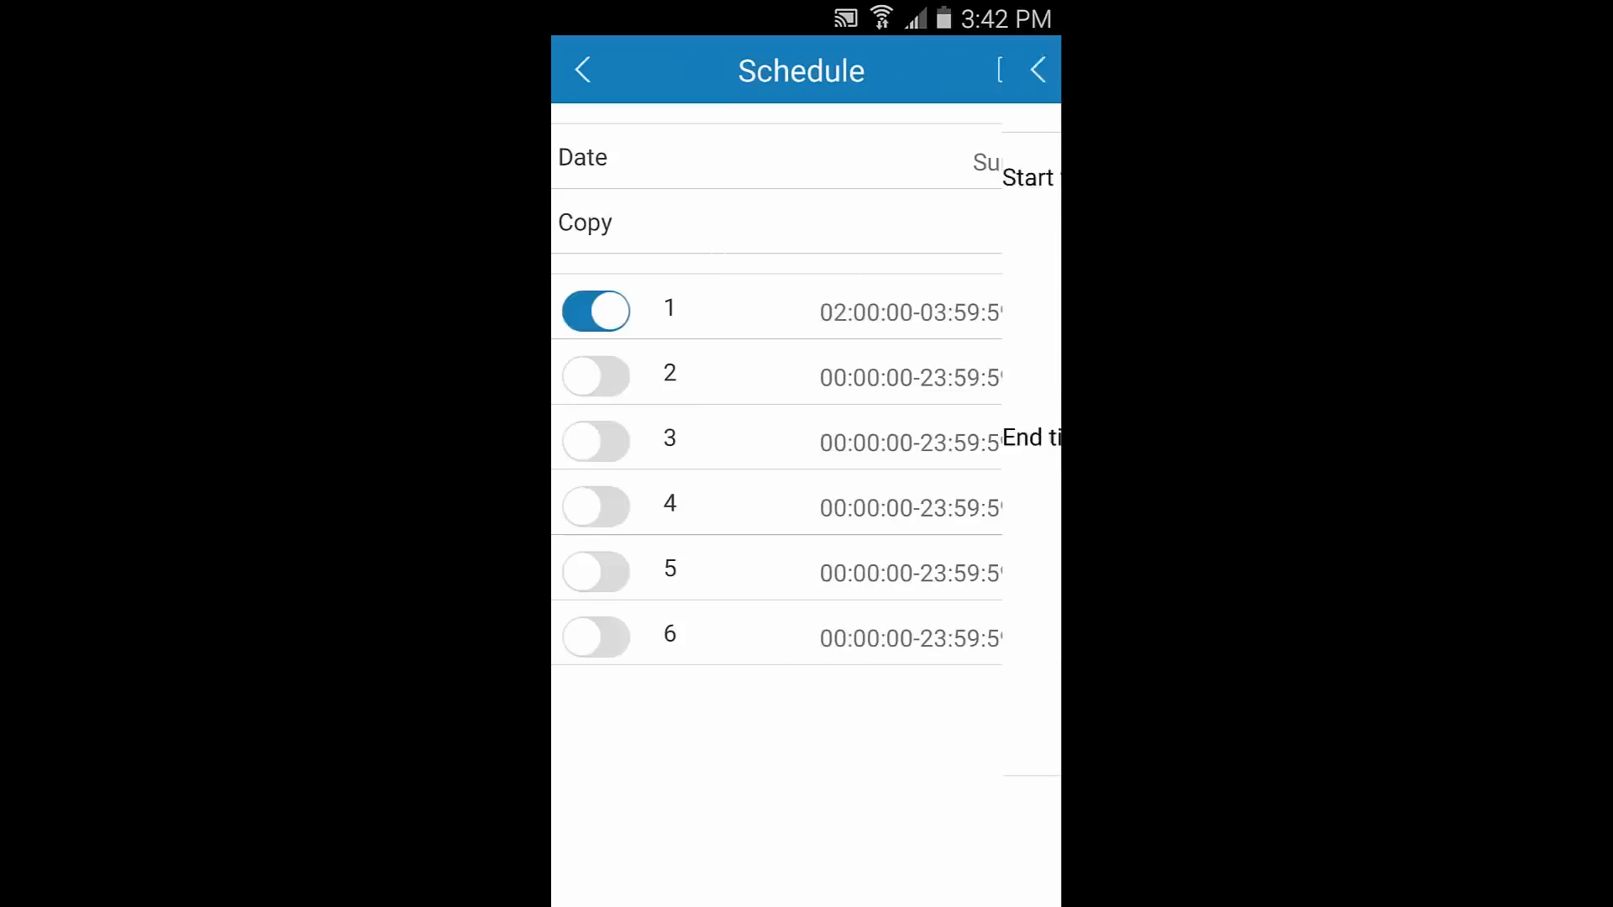
{"action": "left_click", "coordinate": [600, 376]}
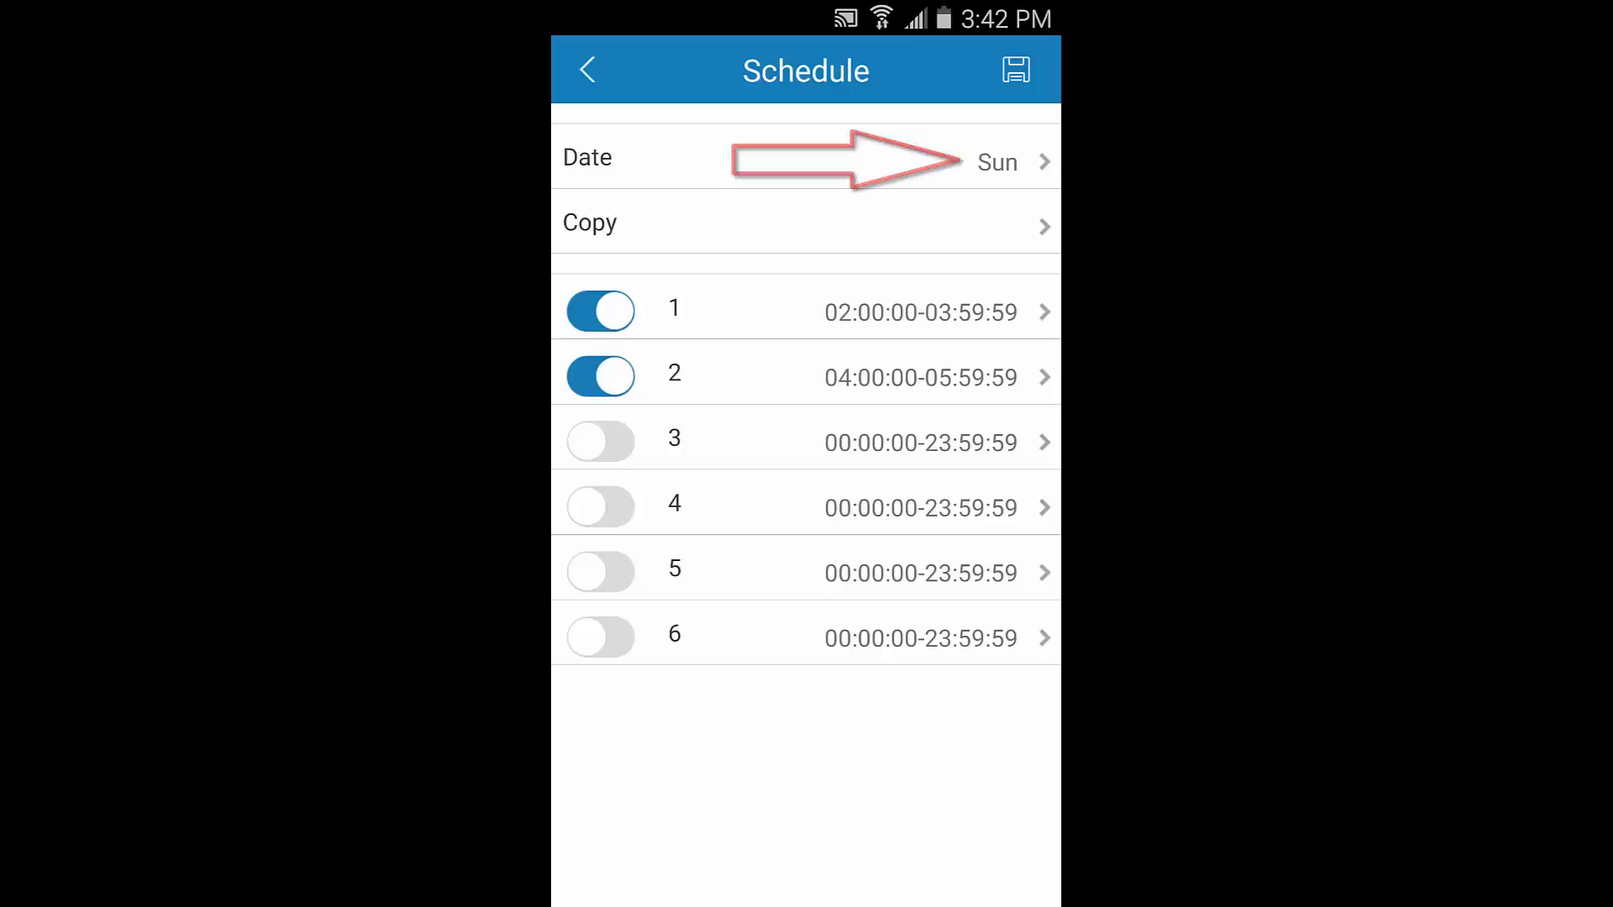
Copy Sunday's periods to the whole week and save the schedule
{"action": "left_click", "coordinate": [805, 158]}
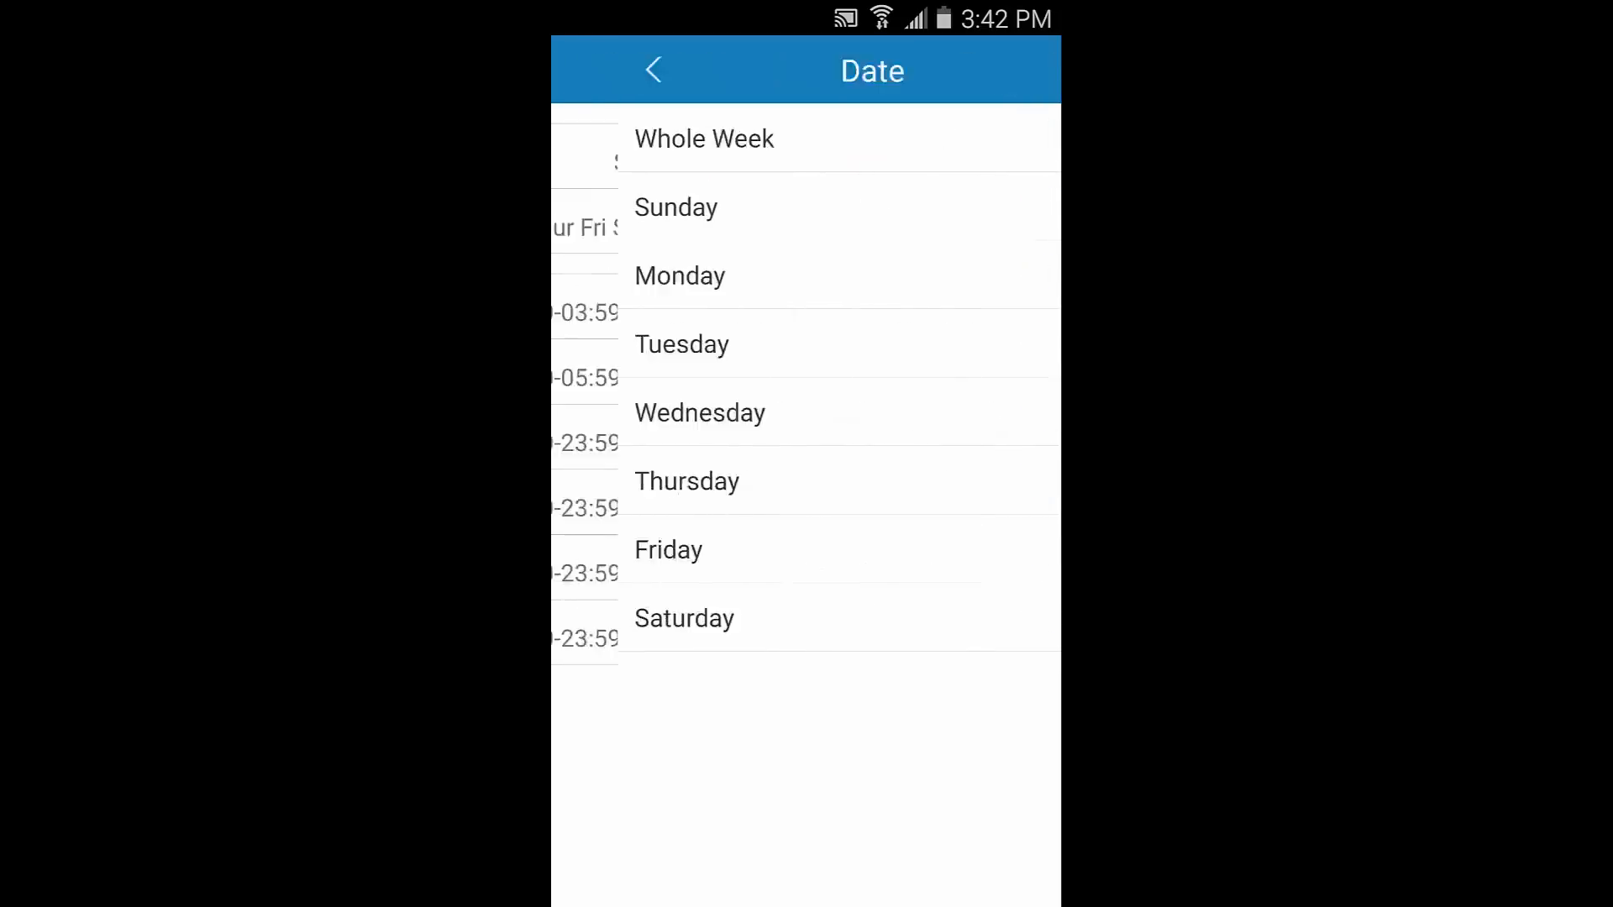
{"action": "left_click", "coordinate": [675, 207]}
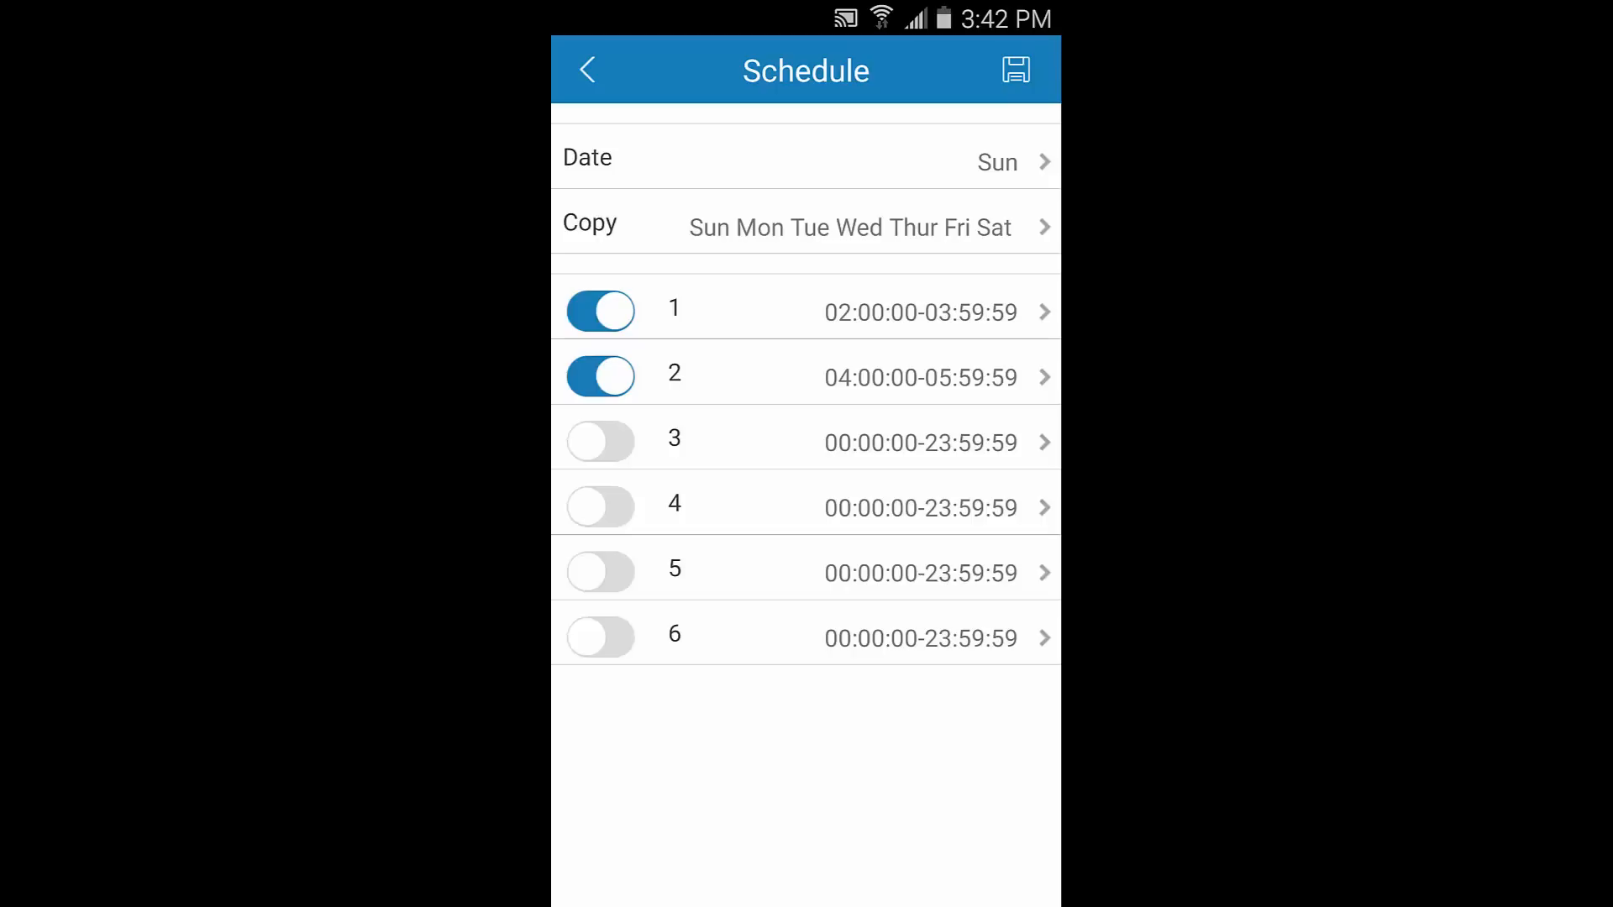
{"action": "left_click", "coordinate": [1014, 70]}
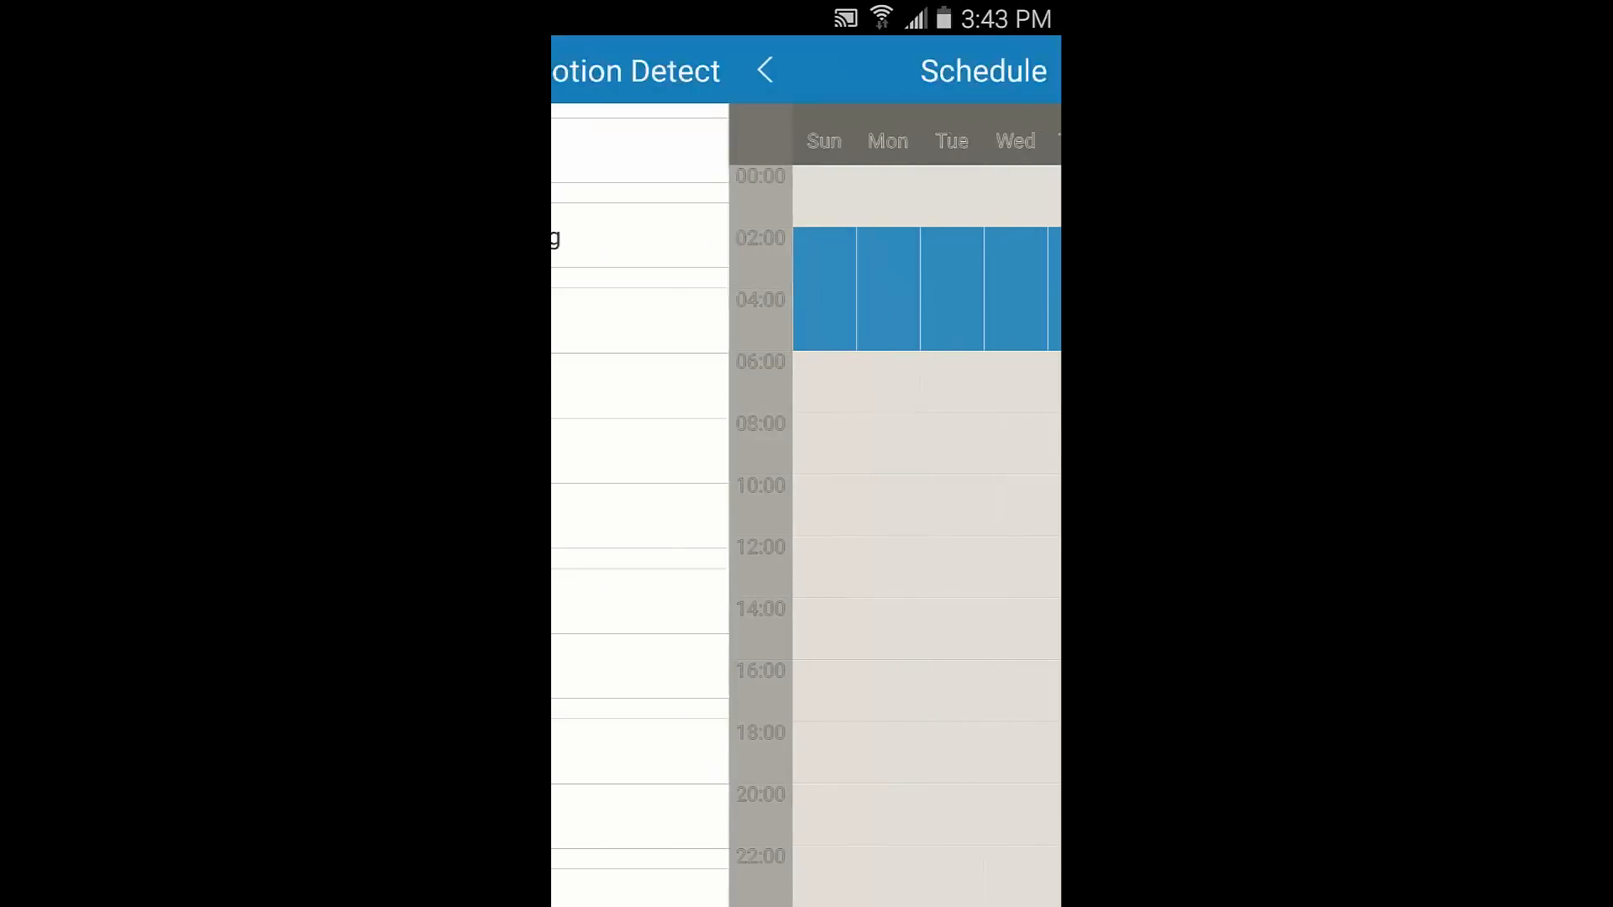
Return to Motion Detect and show the Region Setting grid over the backyard image
{"action": "left_click", "coordinate": [763, 71]}
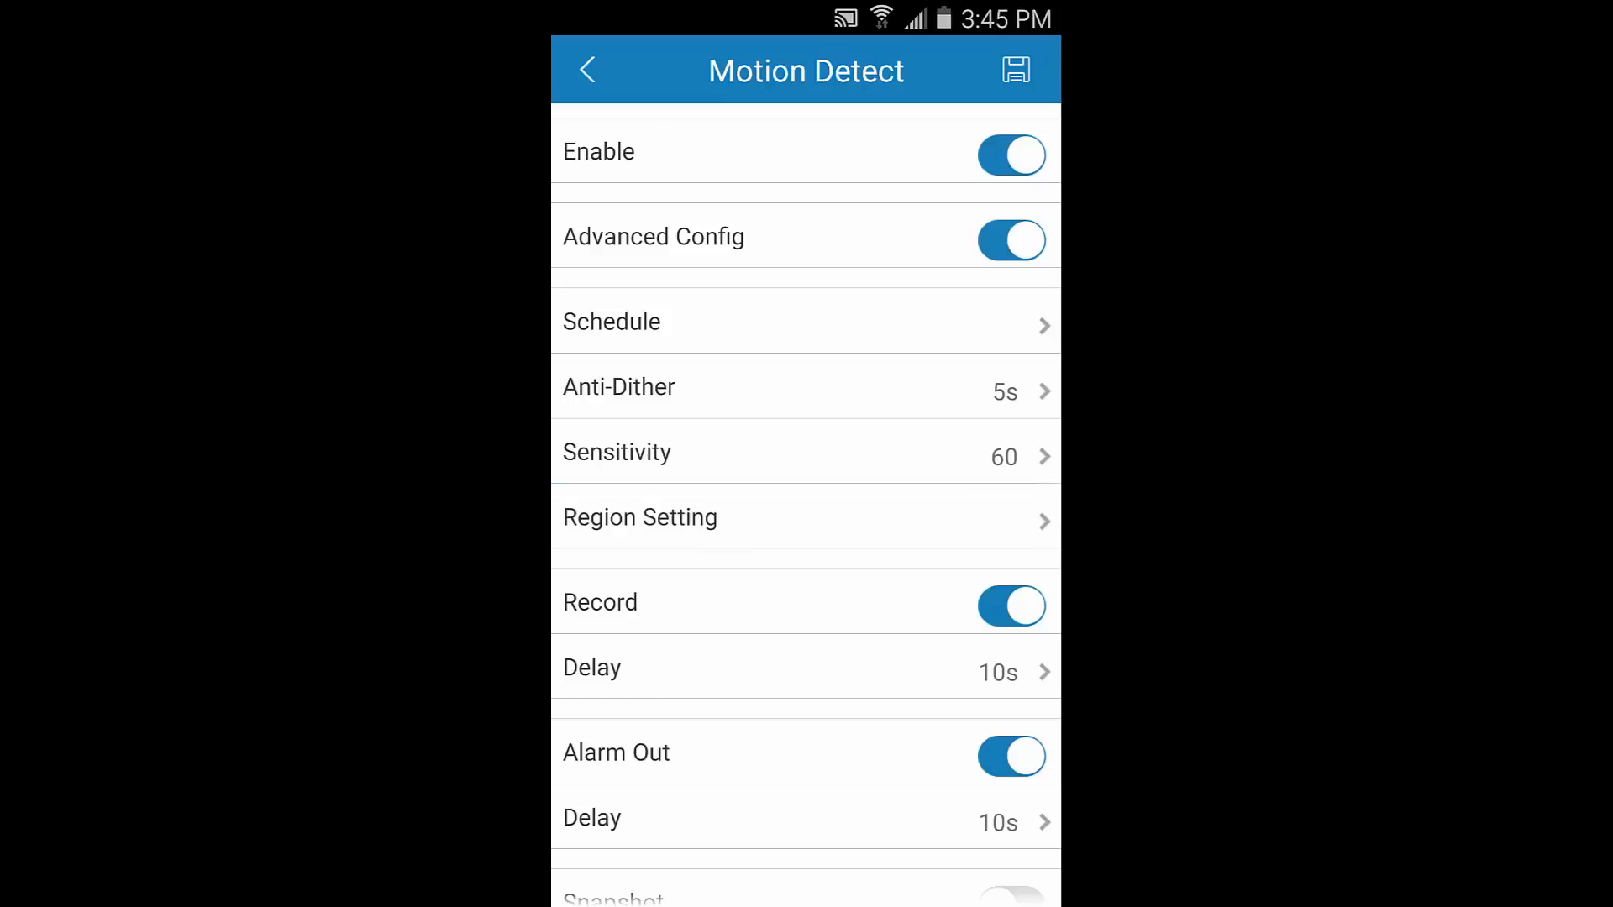
{"action": "left_click", "coordinate": [638, 516]}
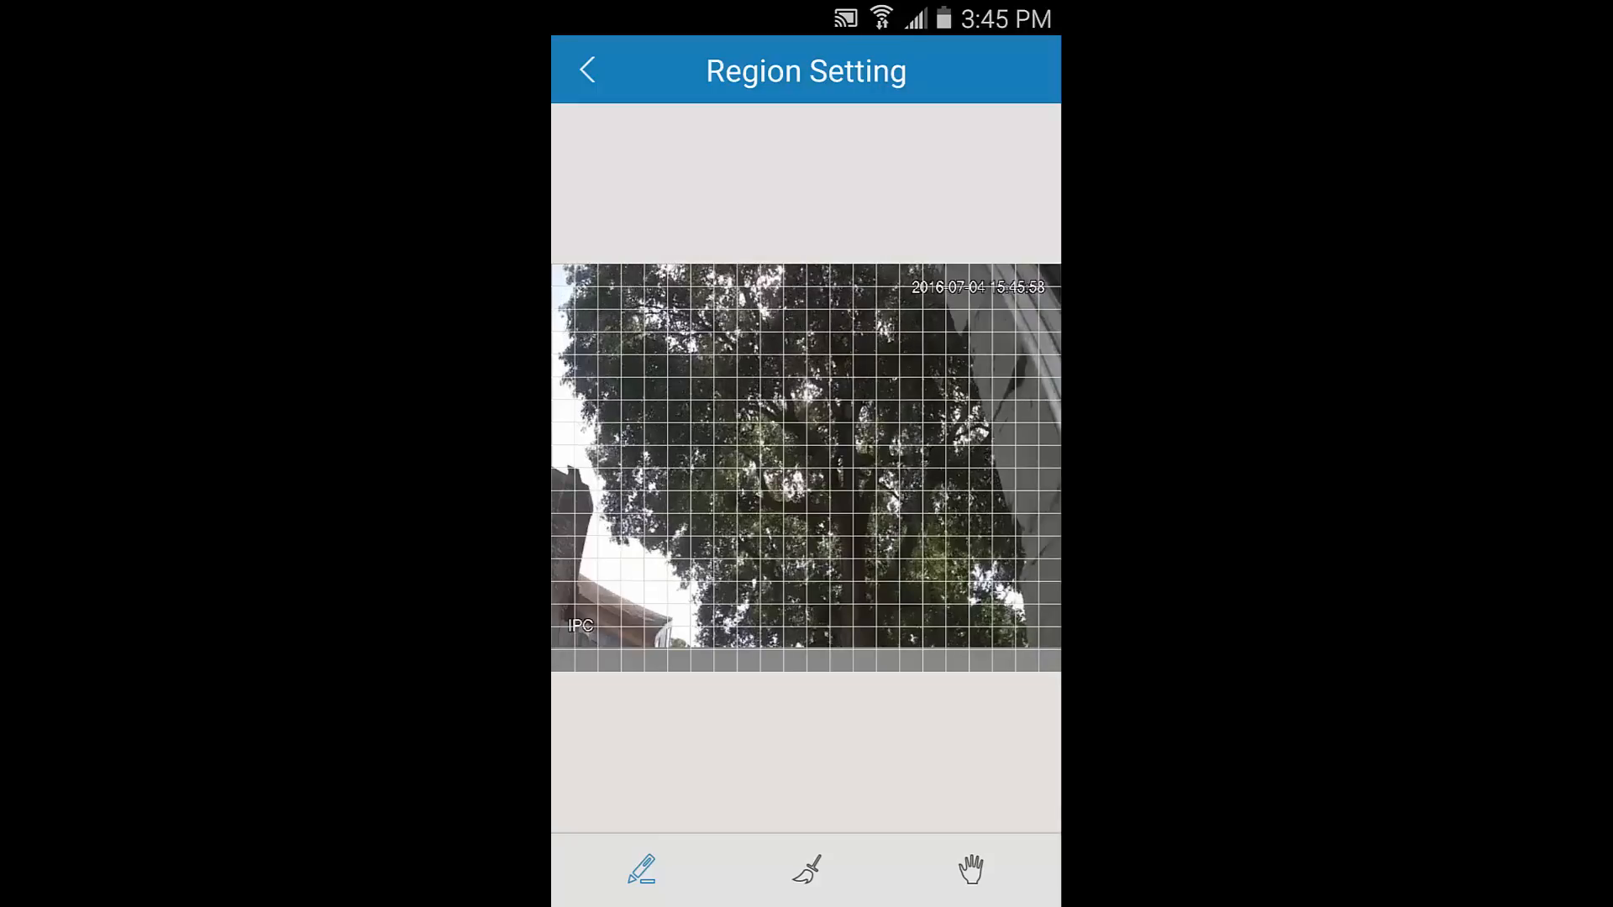
Erase detection cells across part of the grid with the eraser, then go back to Motion Detect
{"action": "left_click", "coordinate": [805, 870]}
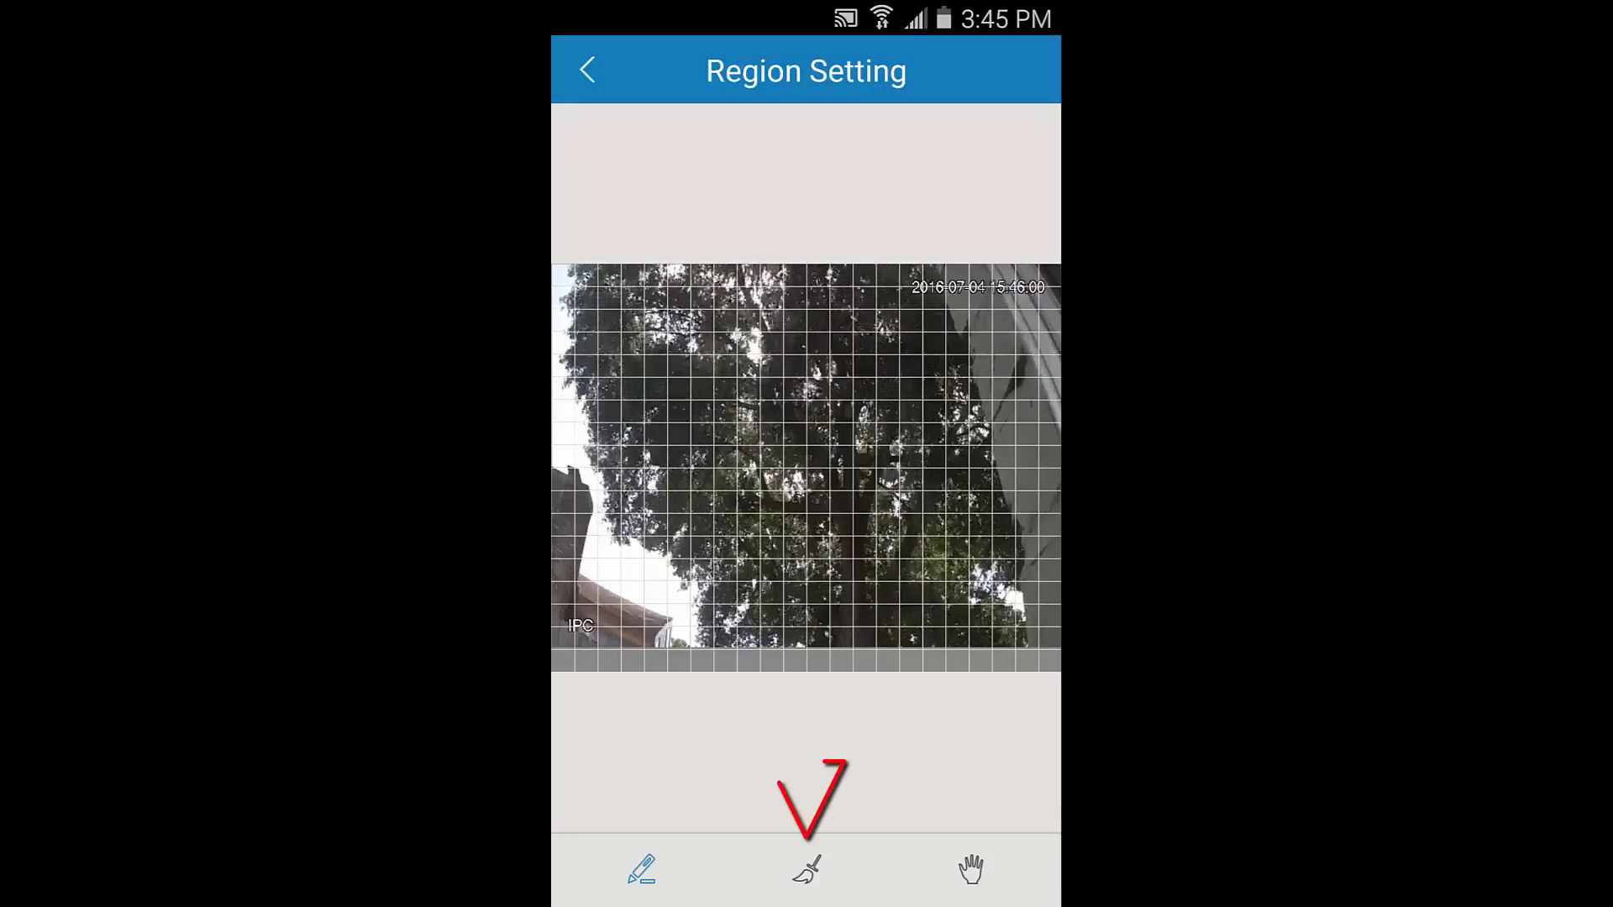
{"action": "left_click", "coordinate": [804, 870]}
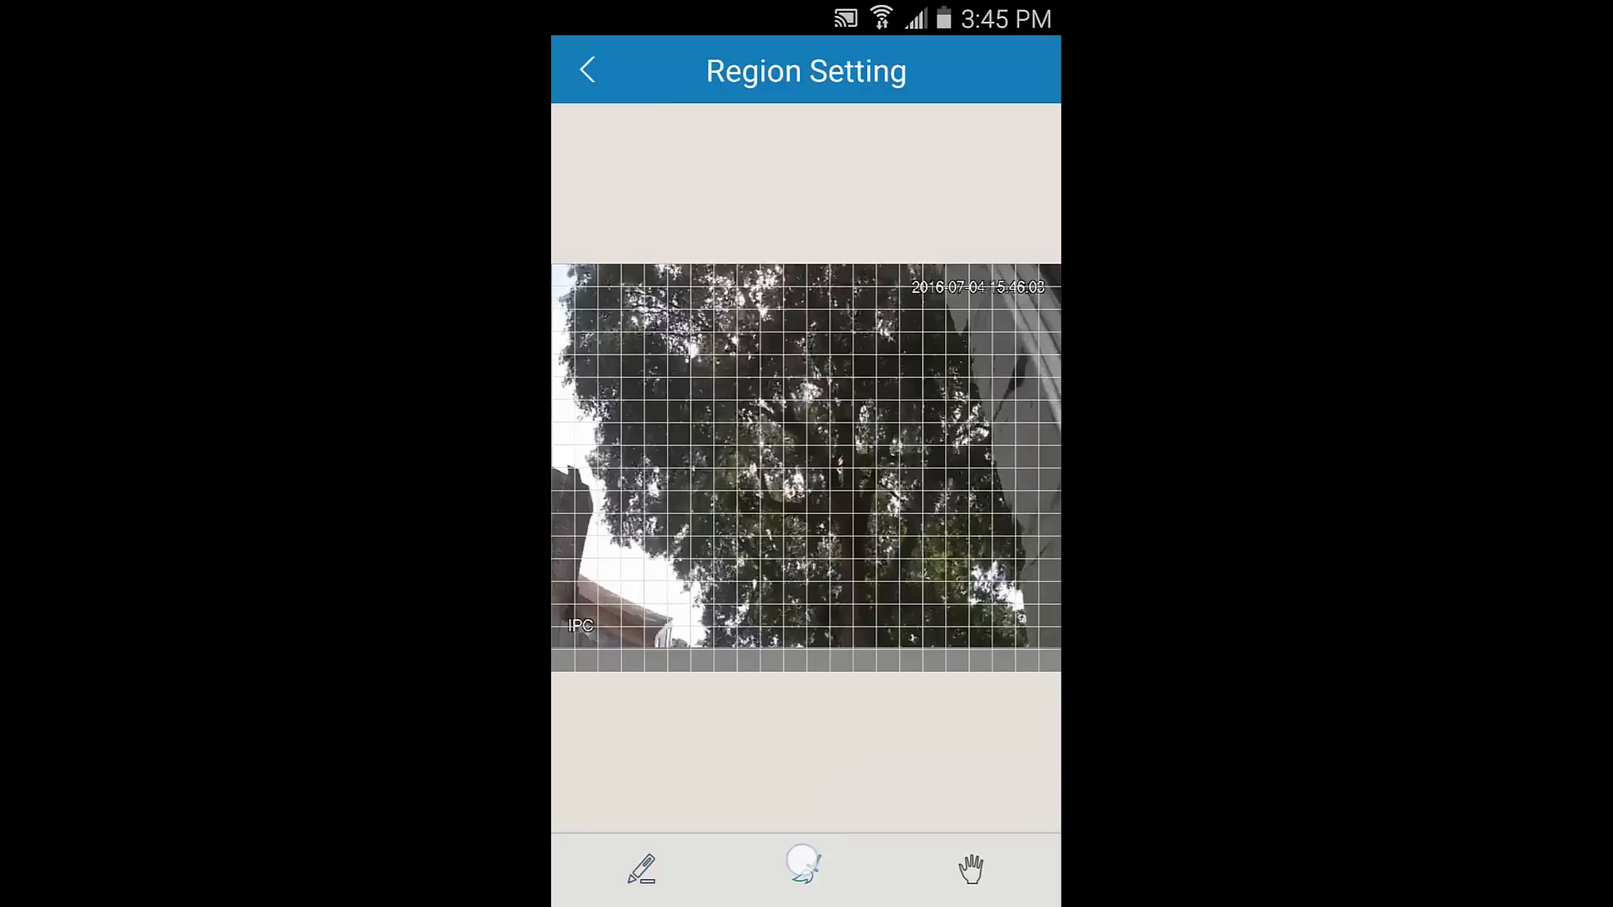
{"action": "left_click", "coordinate": [805, 868]}
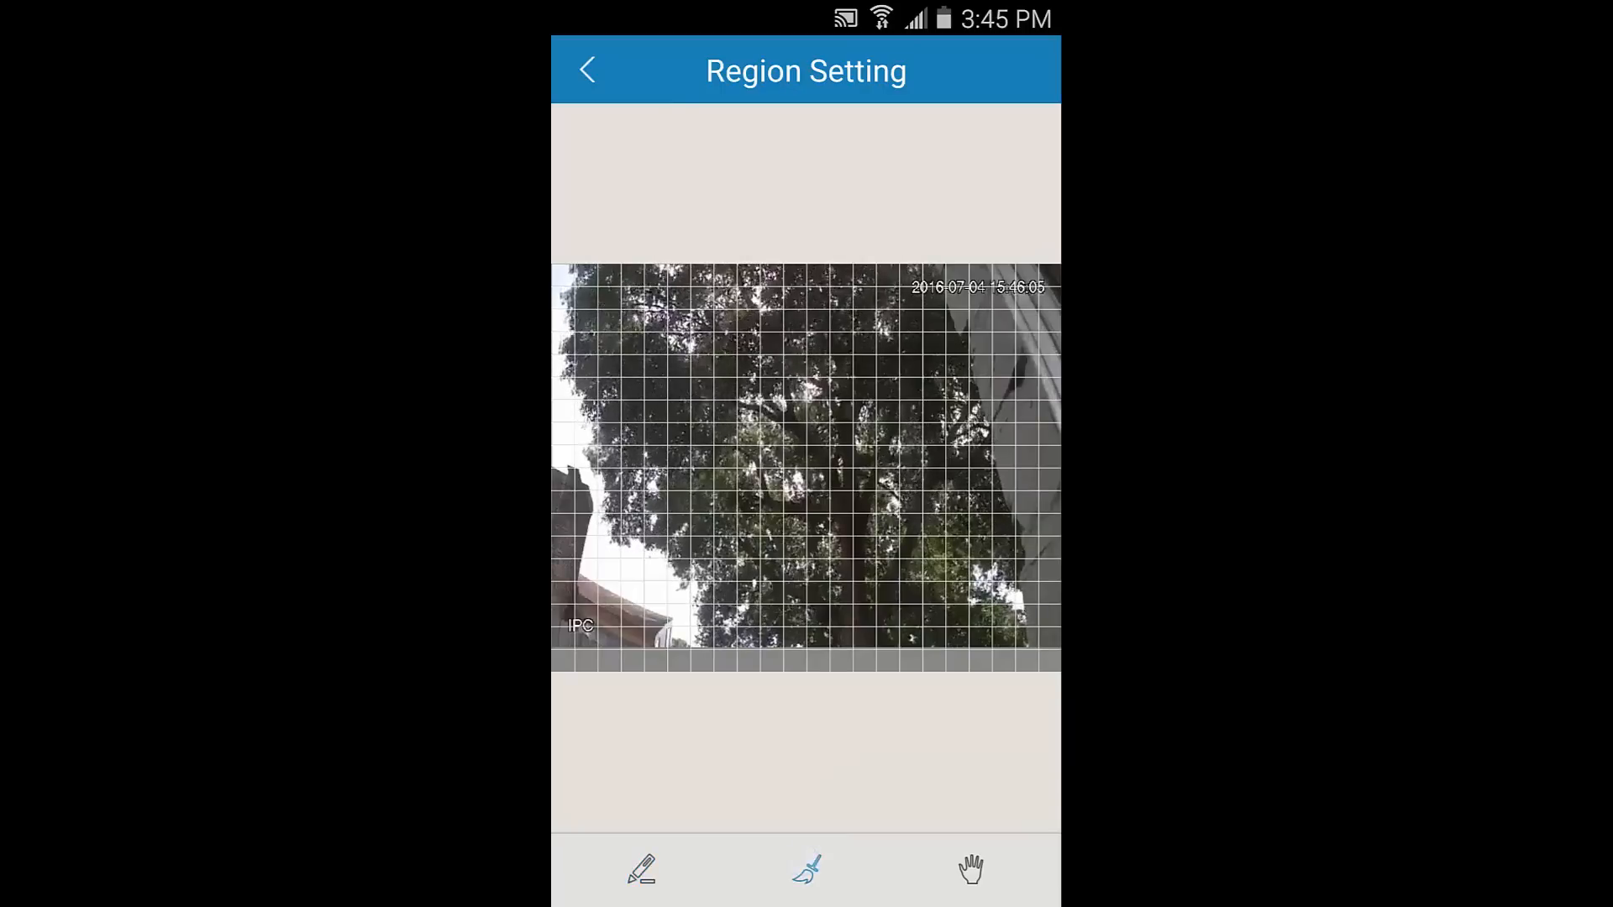
{"action": "left_click_drag", "start_coordinate": [669, 469], "coordinate": [941, 663]}
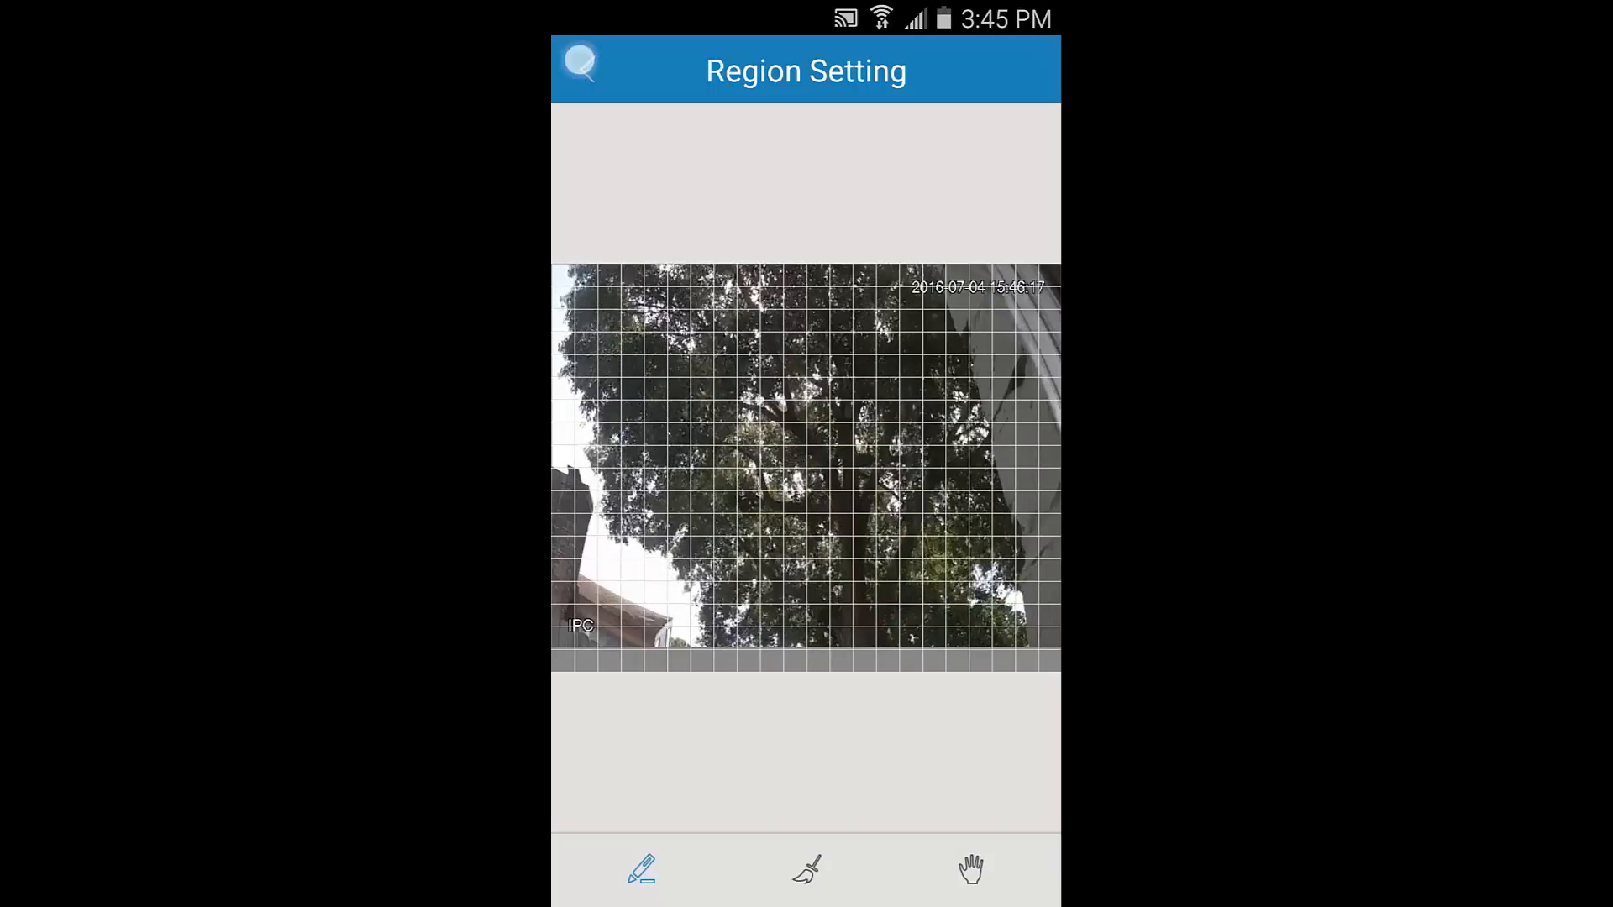
{"action": "left_click", "coordinate": [585, 71]}
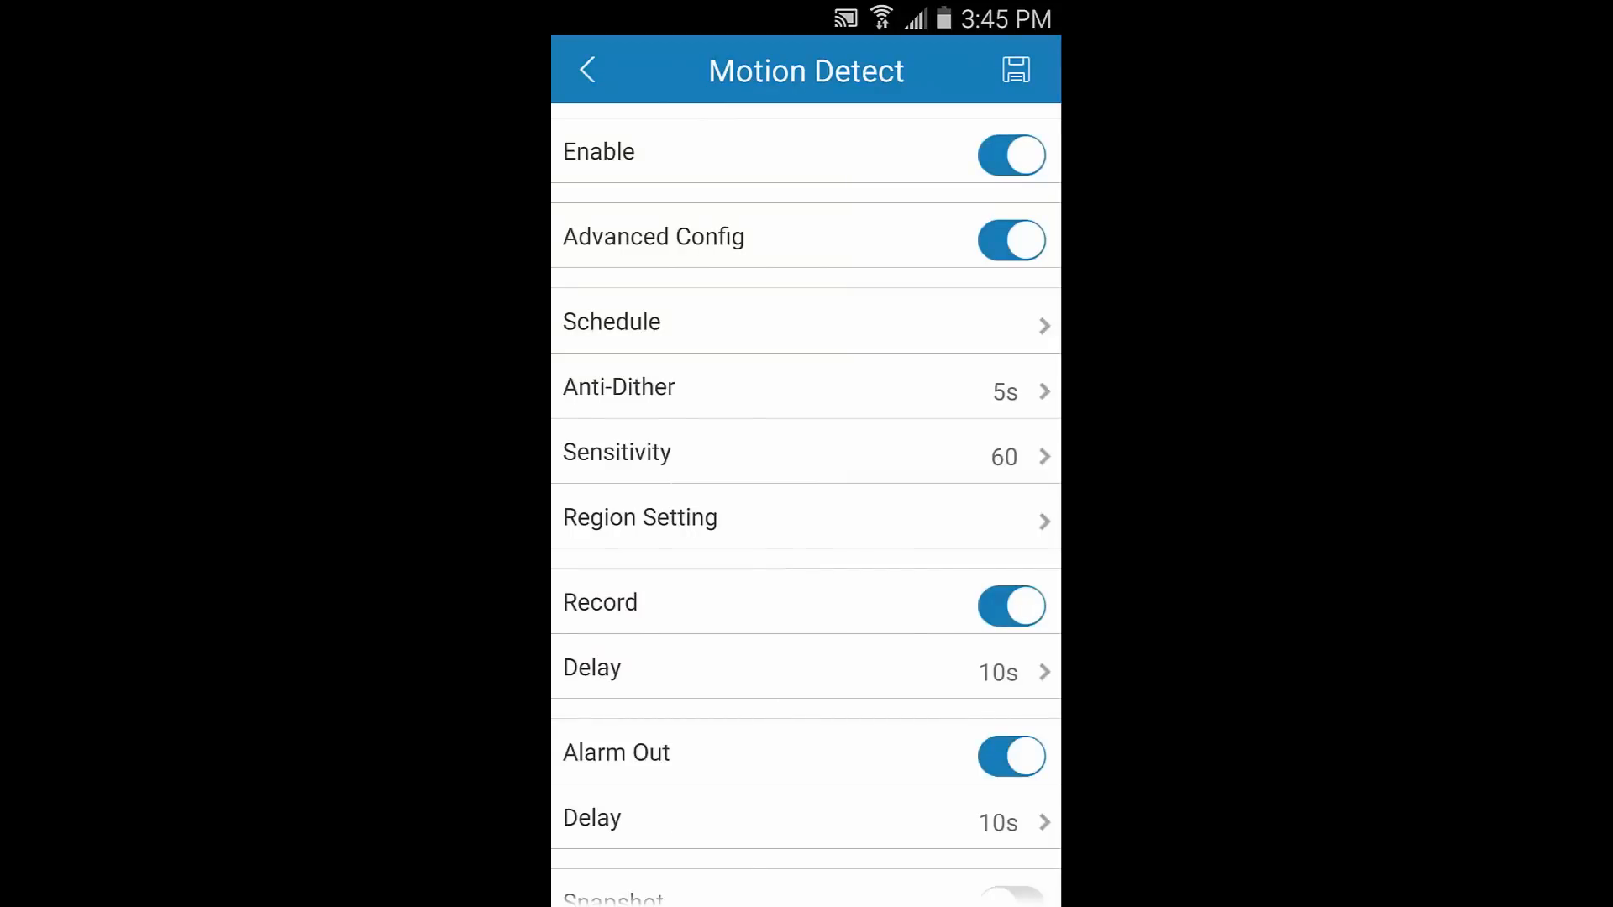
Save the changed motion detection settings on exit and reach the four-pane playback screen
{"action": "left_click", "coordinate": [585, 71]}
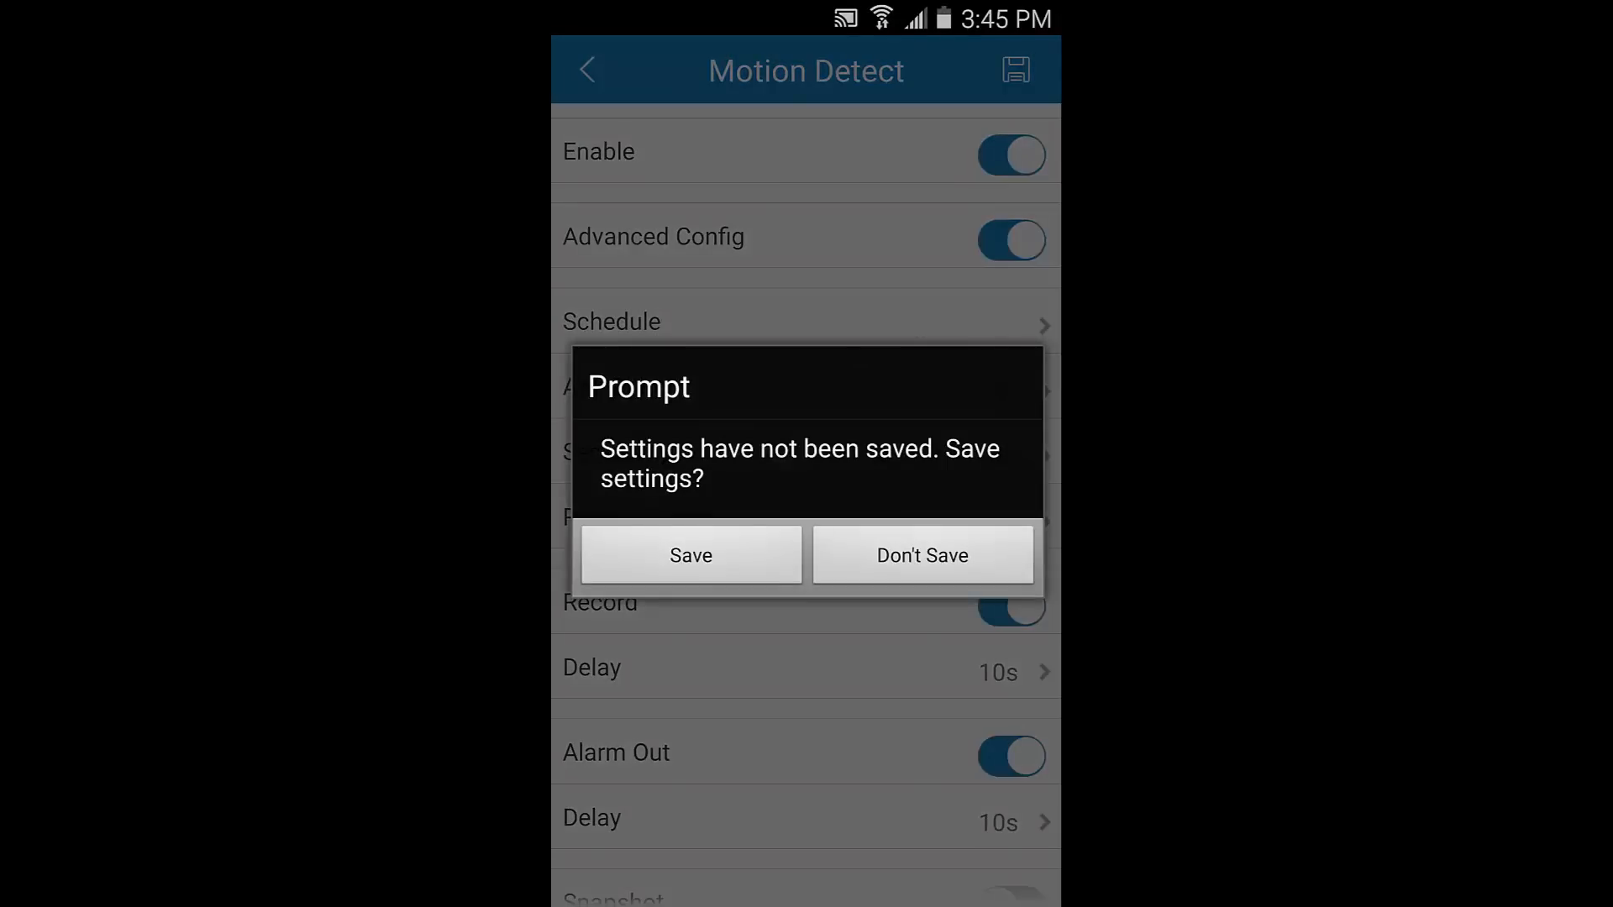
{"action": "left_click", "coordinate": [690, 554]}
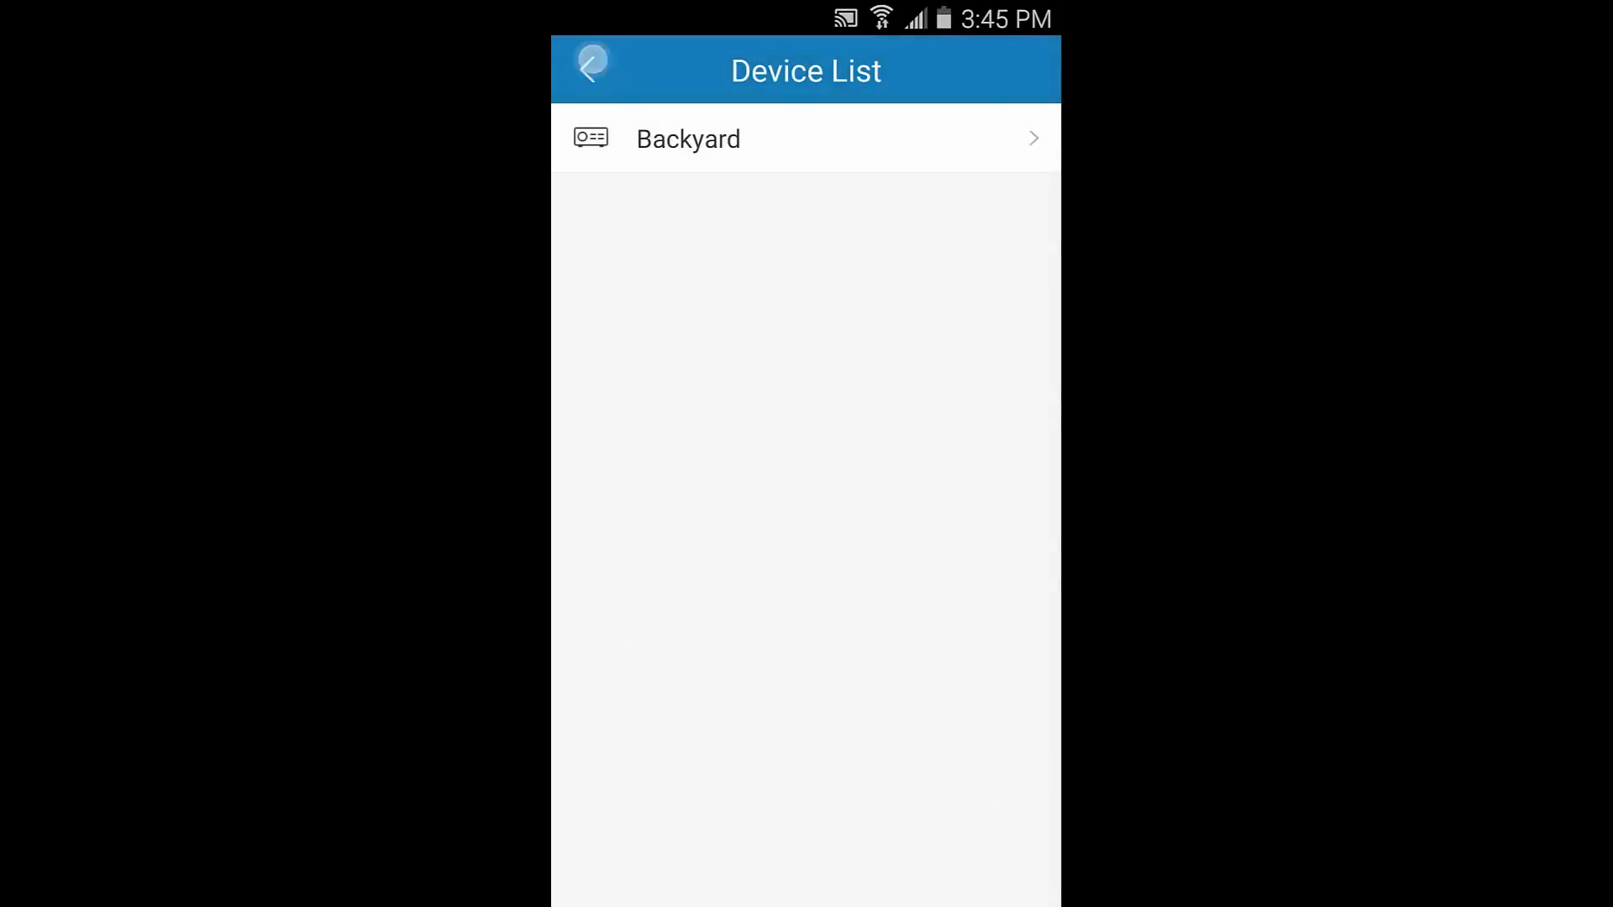
{"action": "left_click", "coordinate": [589, 63]}
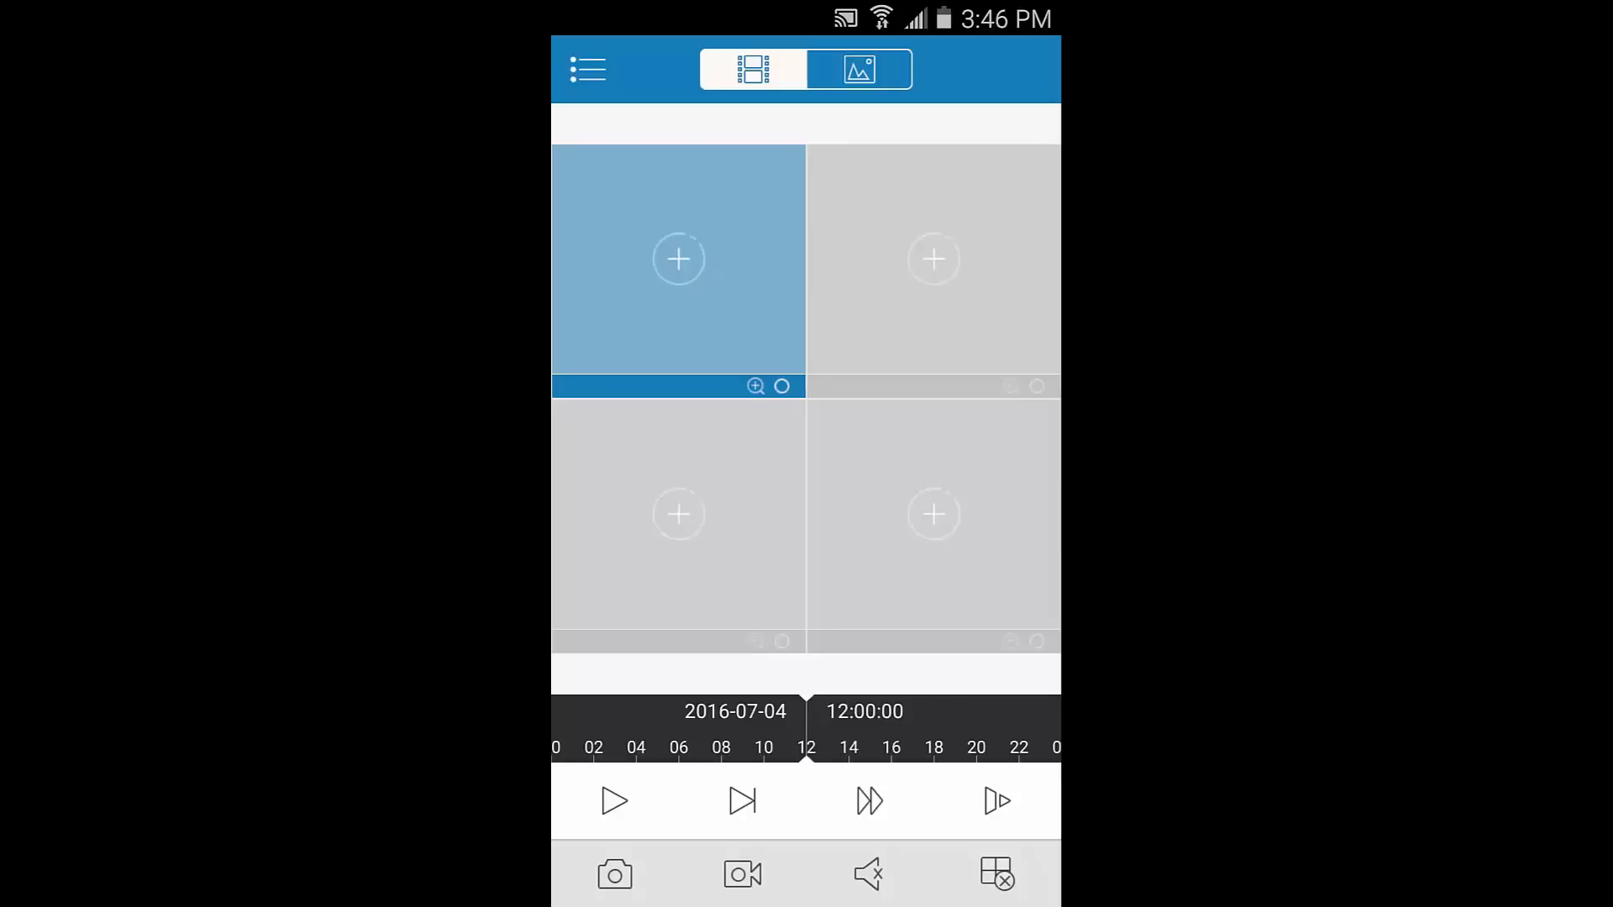
Play Backyard-Channel 01 recordings from 2016-07-01 in the first playback pane
{"action": "left_click", "coordinate": [753, 69]}
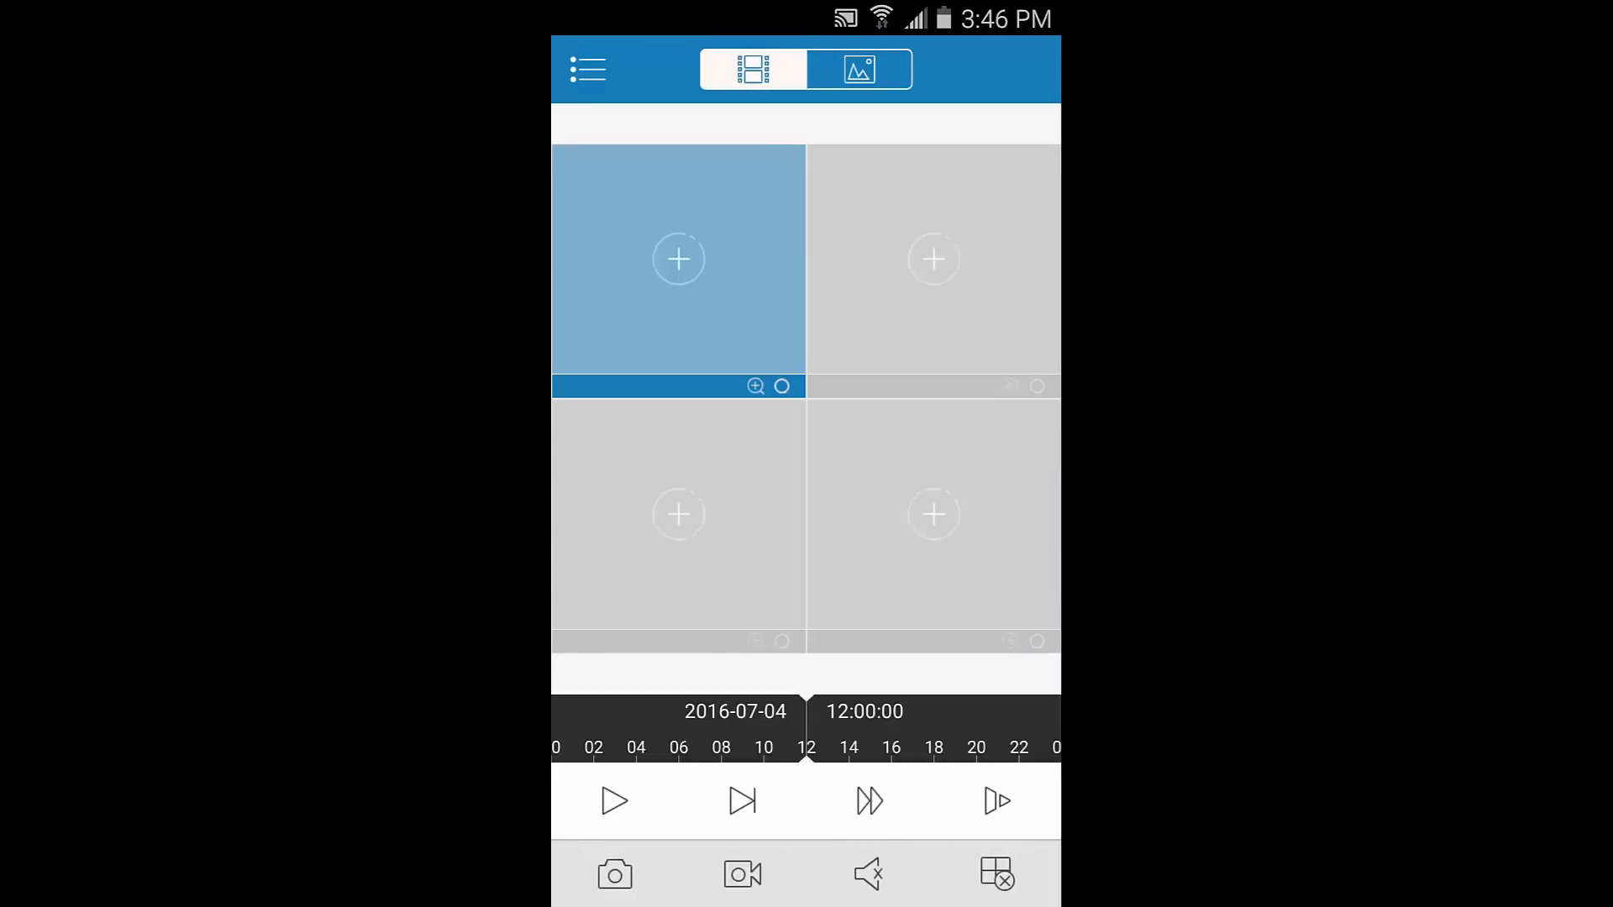
{"action": "left_click", "coordinate": [586, 69]}
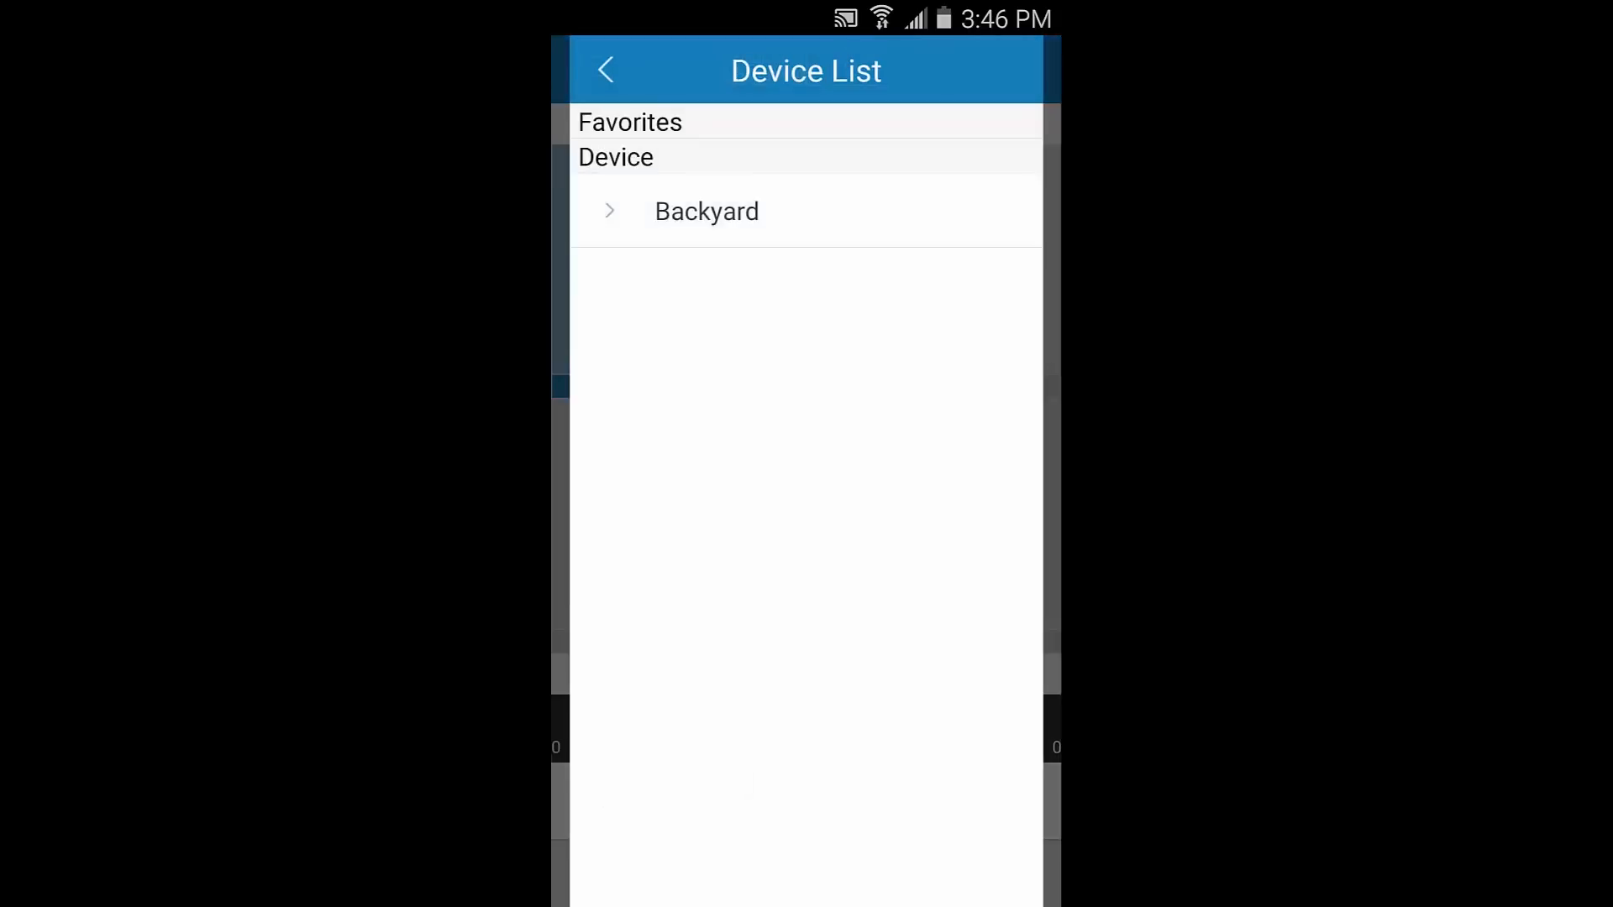
{"action": "left_click", "coordinate": [804, 212]}
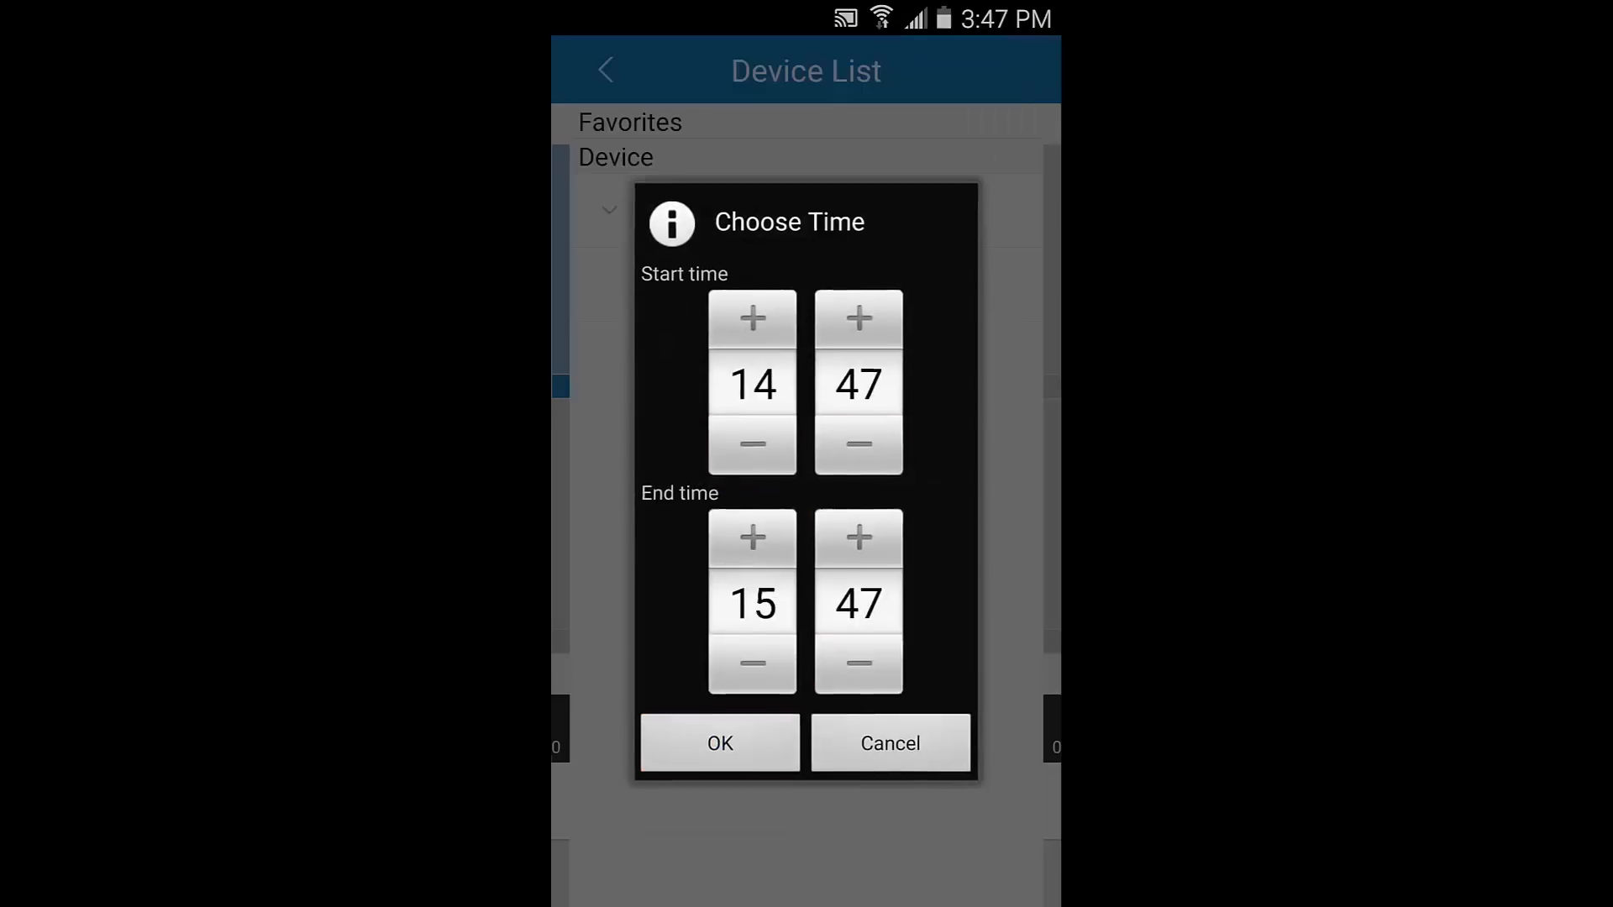
{"action": "left_click", "coordinate": [719, 742]}
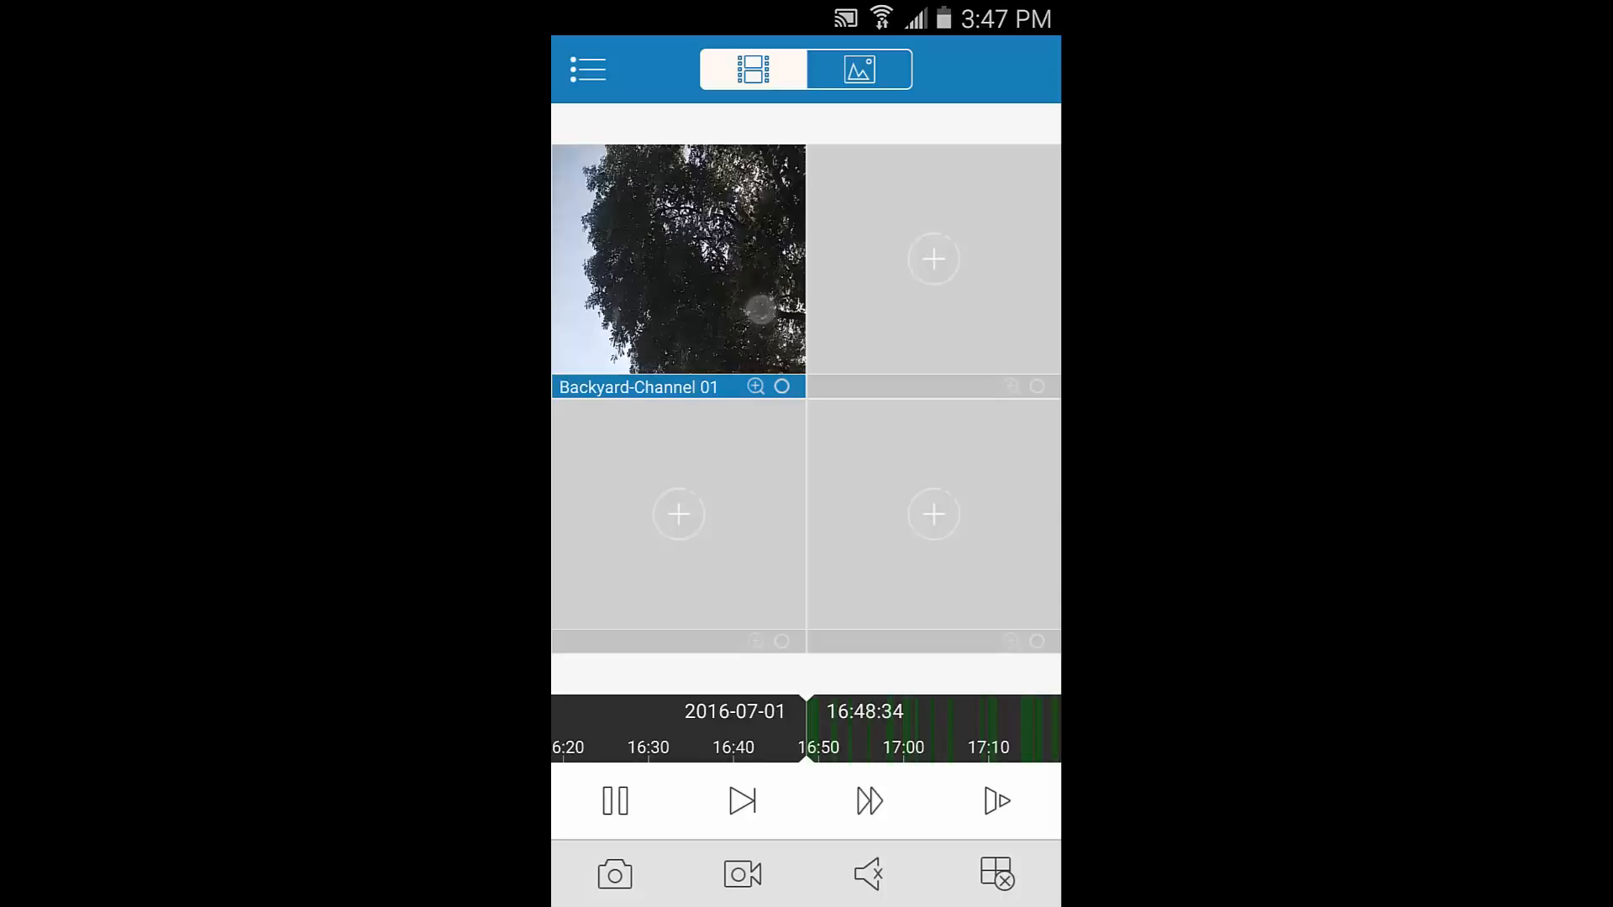
Enlarge the Backyard recording, step forward and pause playback, then bring up the main navigation menu
{"action": "left_click", "coordinate": [868, 801]}
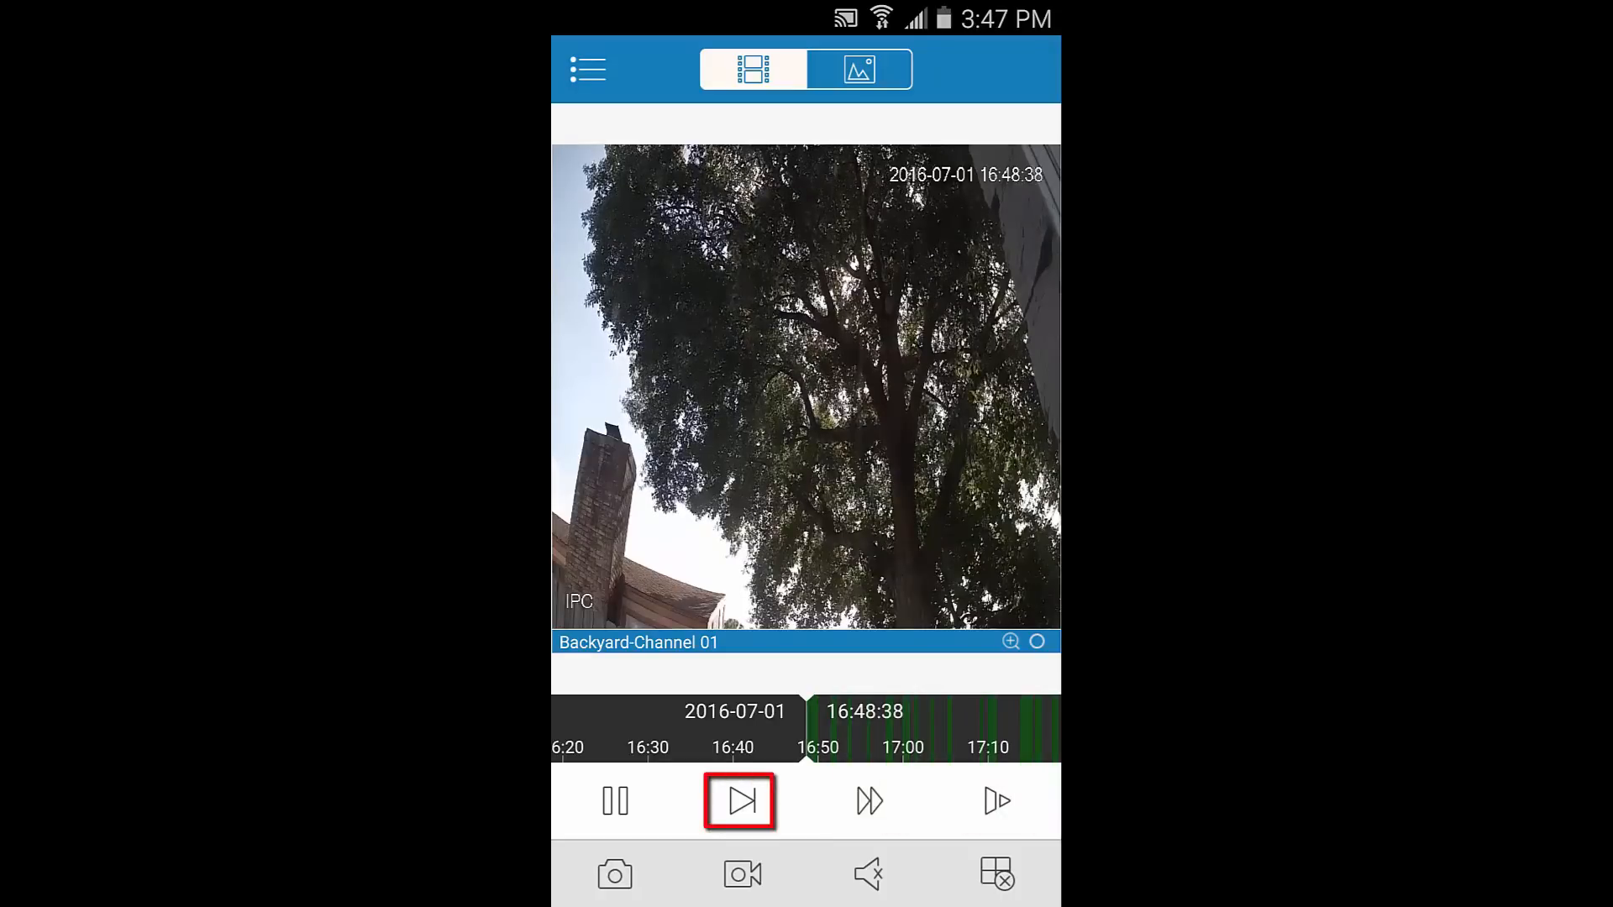
{"action": "left_click", "coordinate": [739, 801]}
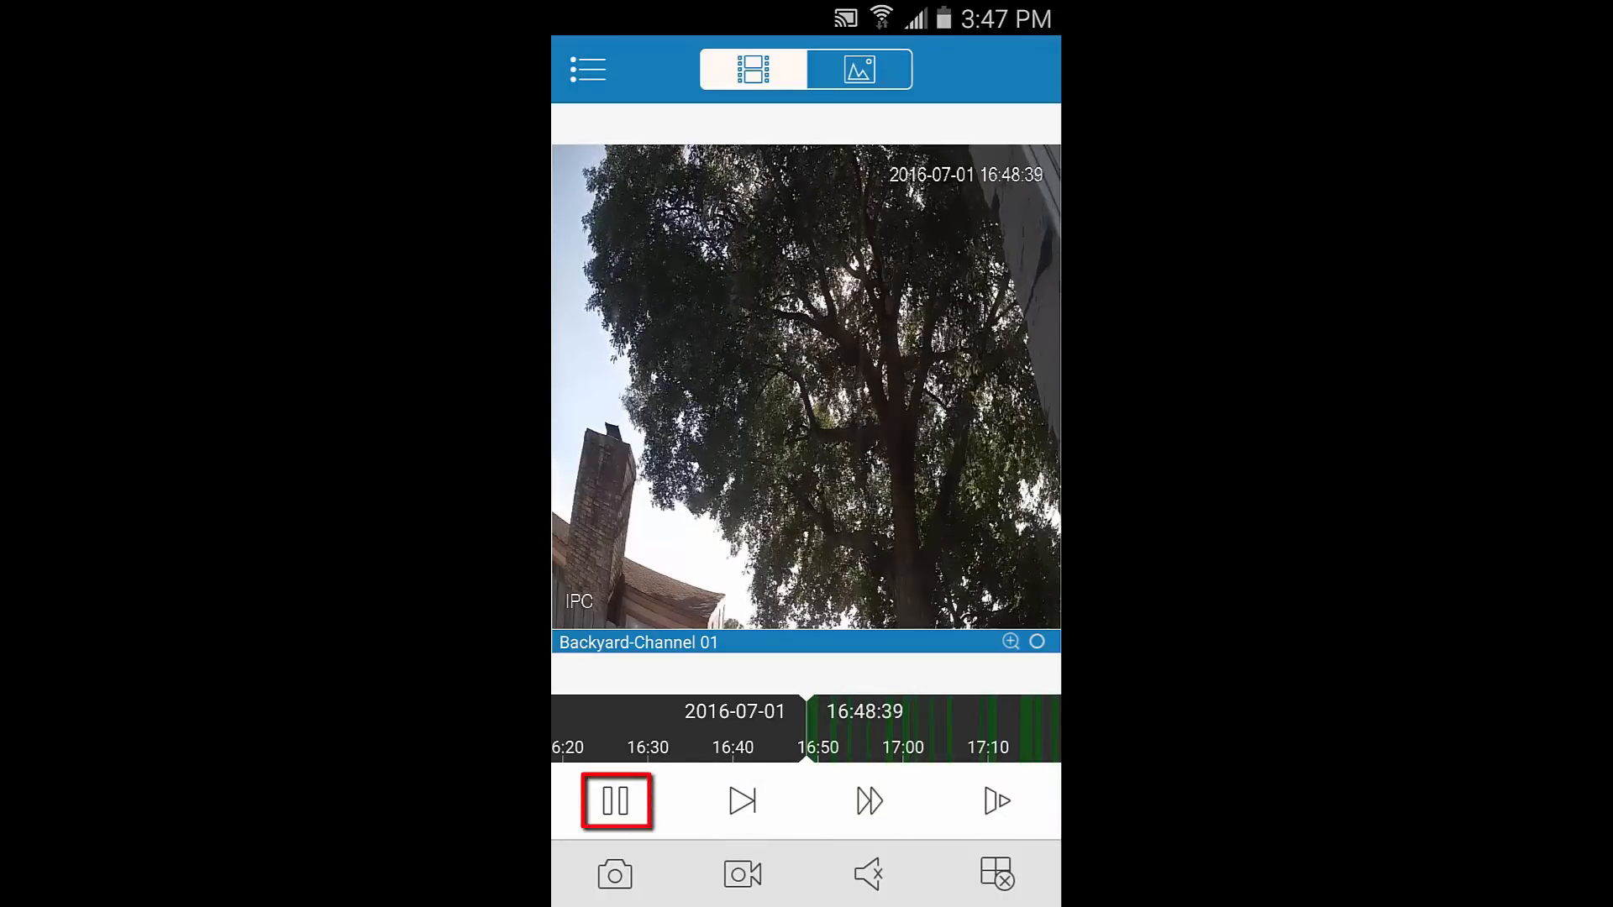
{"action": "left_click", "coordinate": [615, 801]}
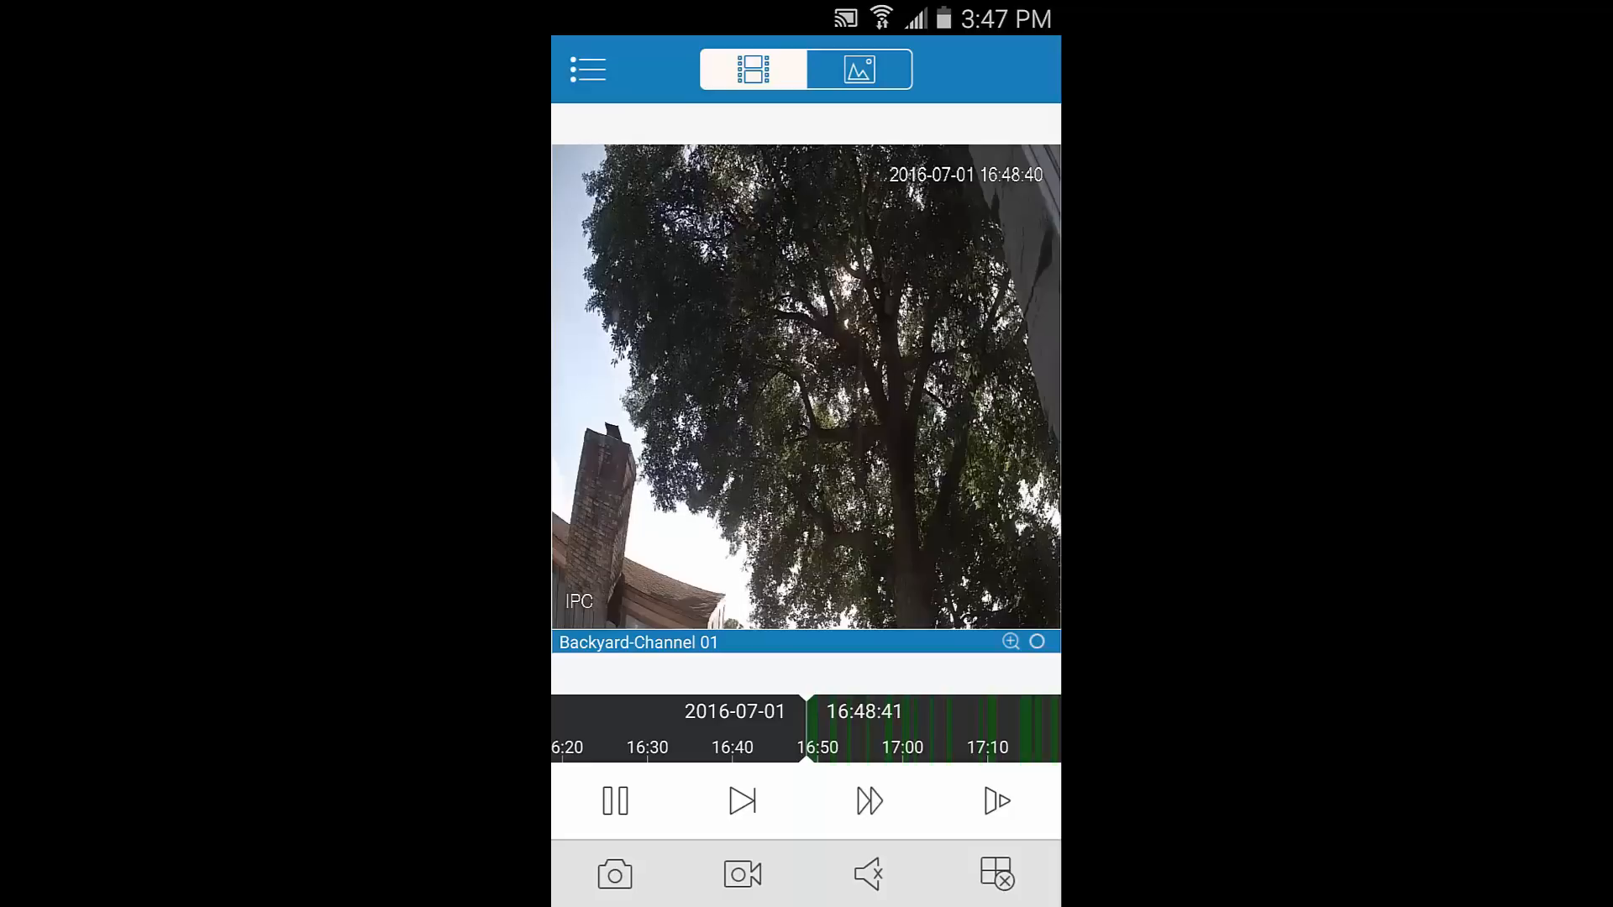
{"action": "left_click", "coordinate": [586, 69]}
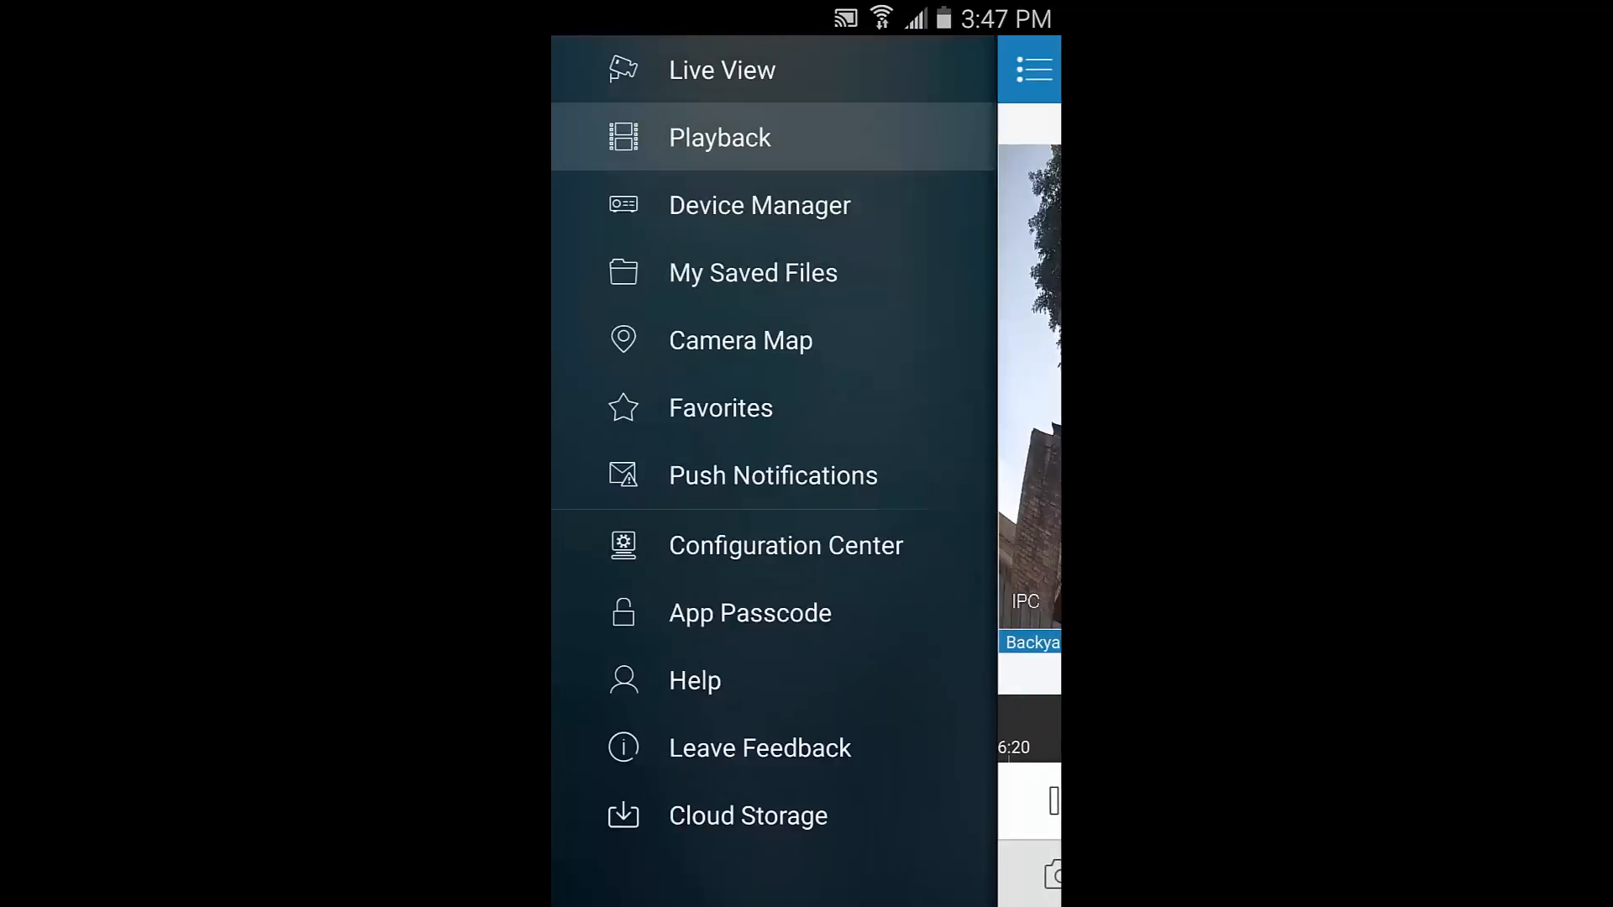
Choose Help from the side menu to show topics from Wizard through About
{"action": "left_click", "coordinate": [845, 684]}
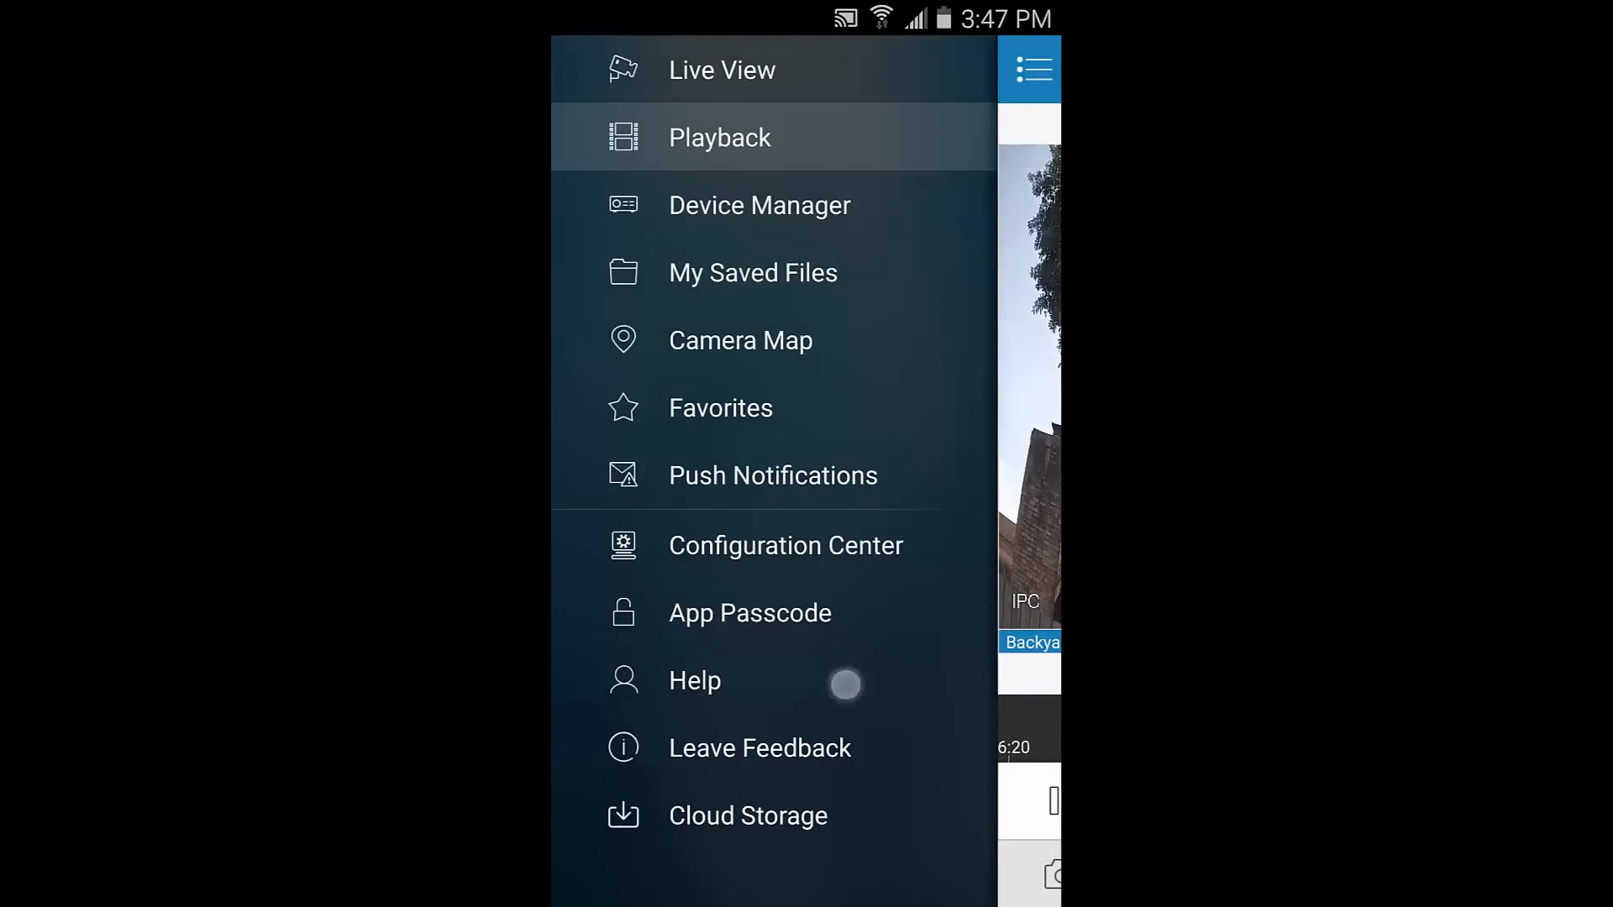
{"action": "left_click", "coordinate": [694, 680]}
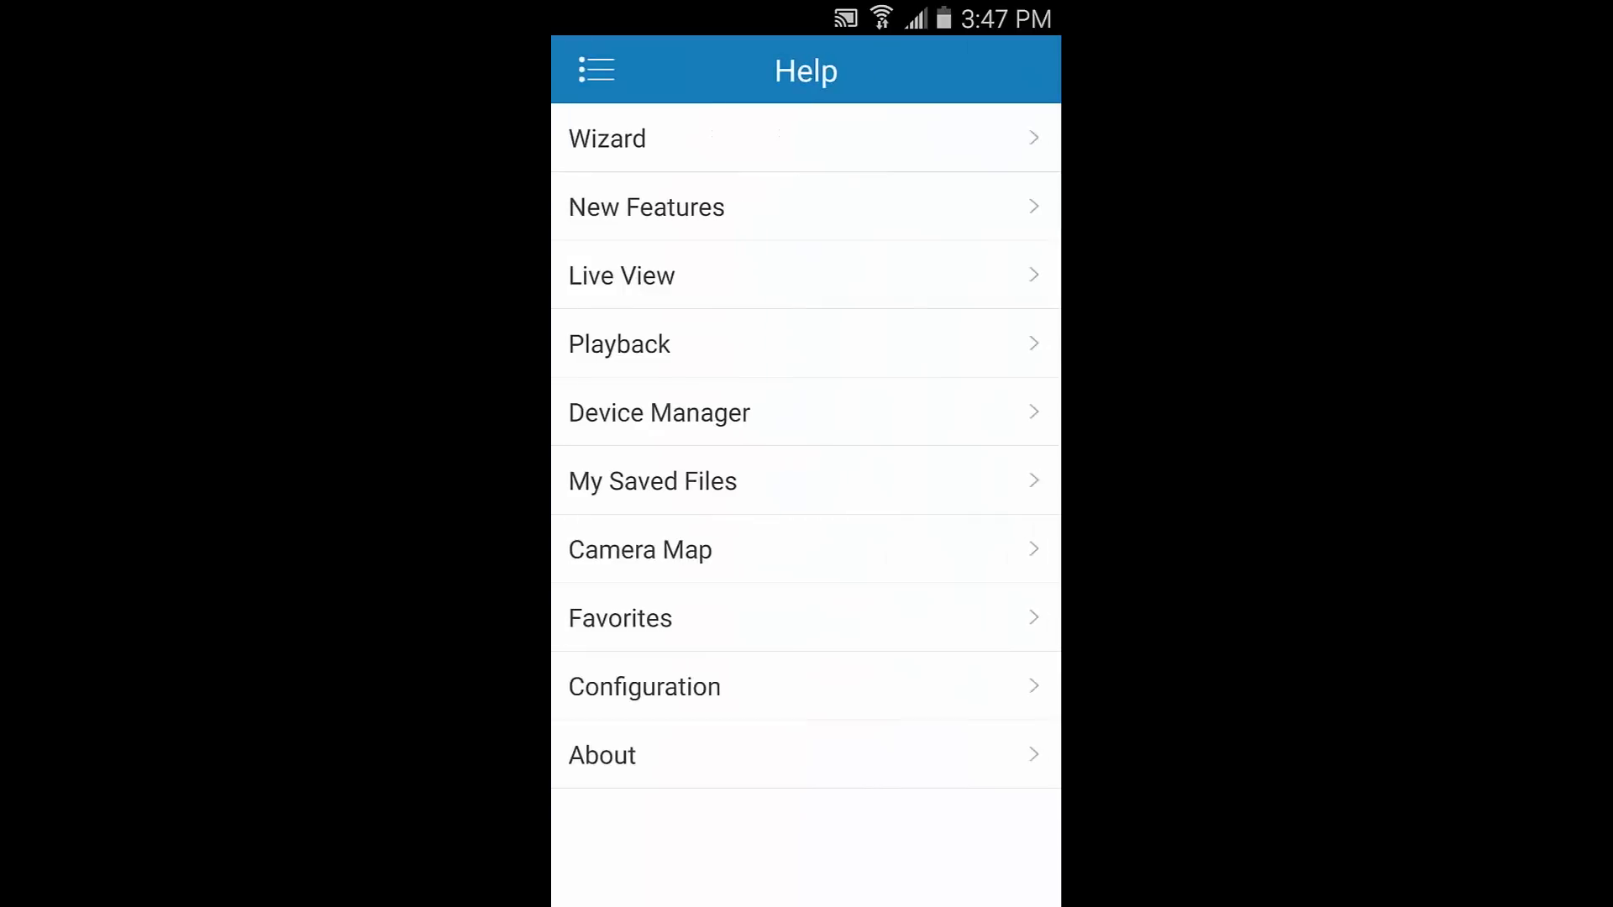